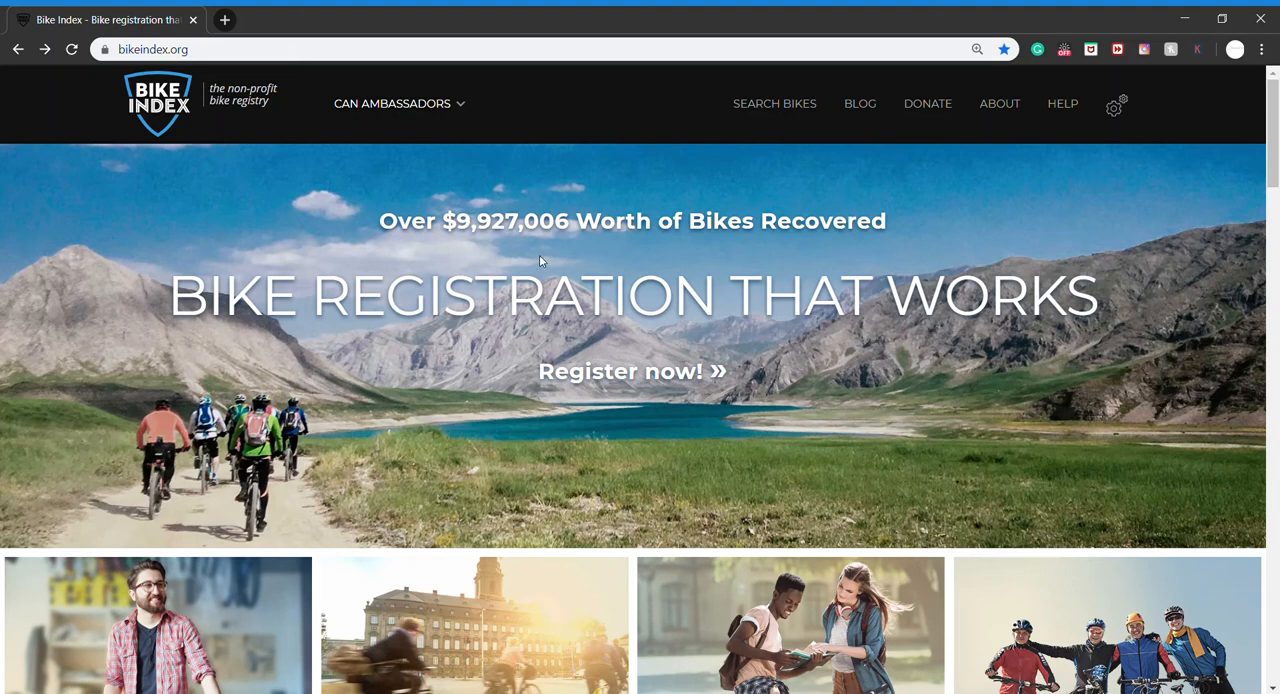
pyautogui.moveTo(140, 327)
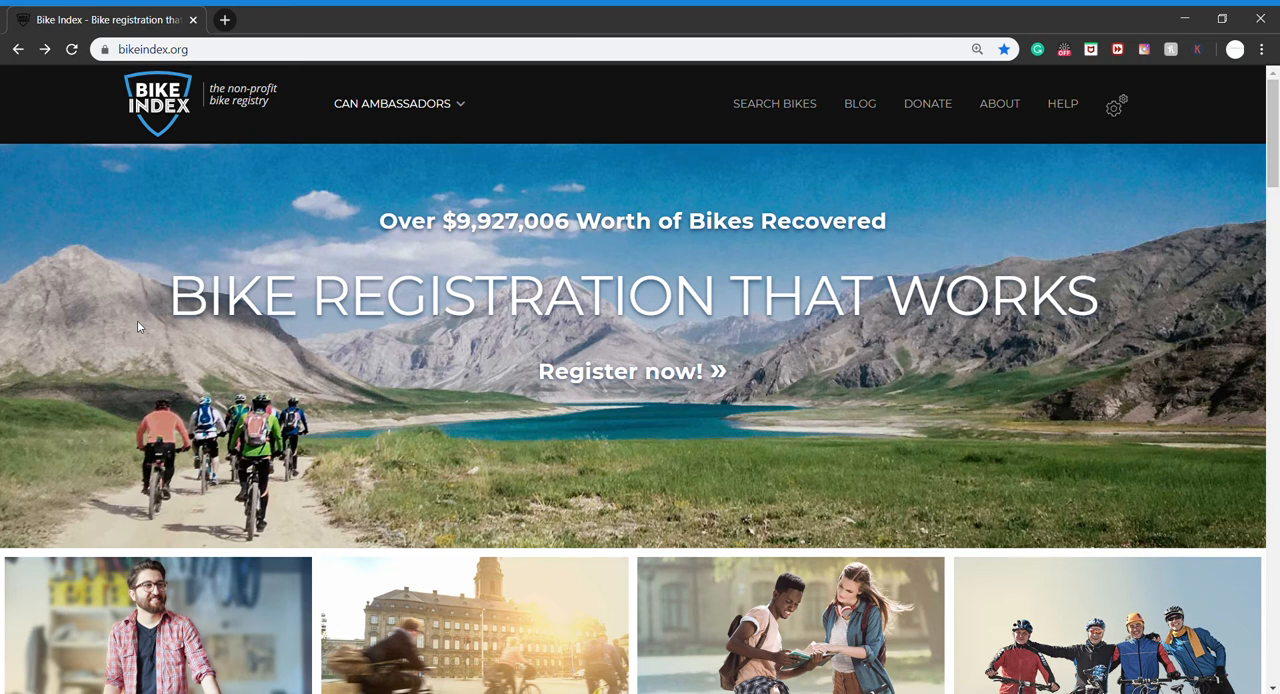
pyautogui.moveTo(133, 483)
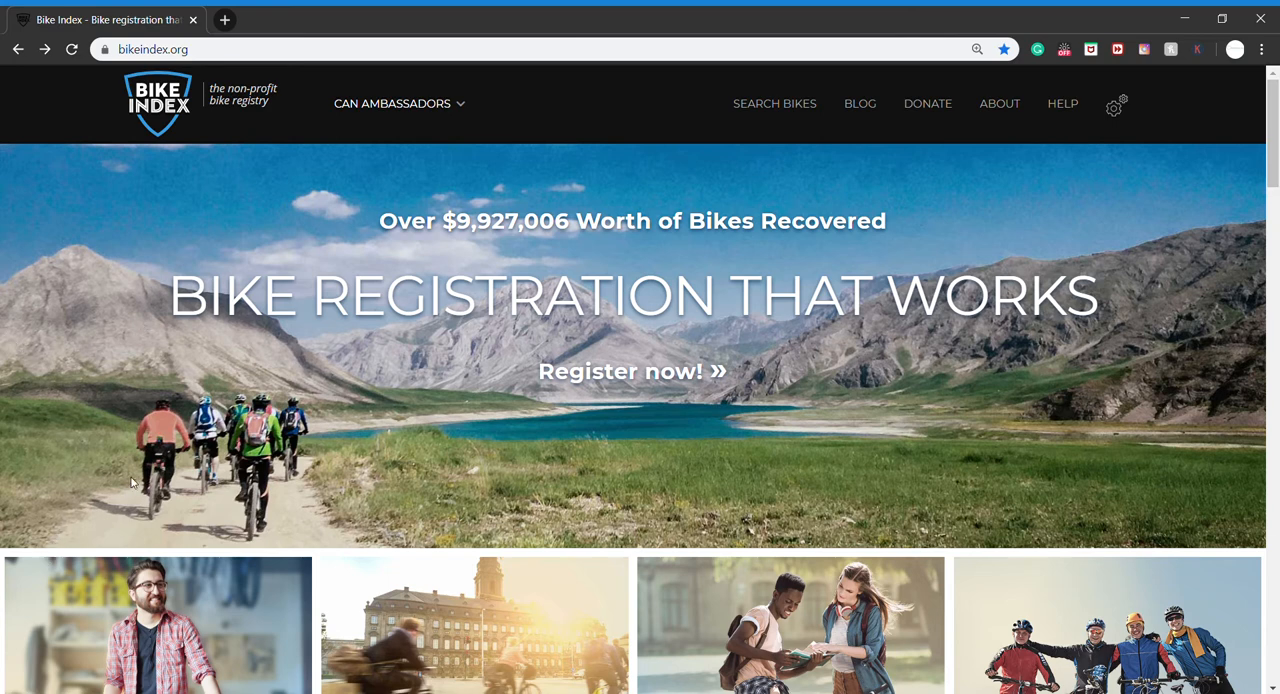
pyautogui.moveTo(137, 482)
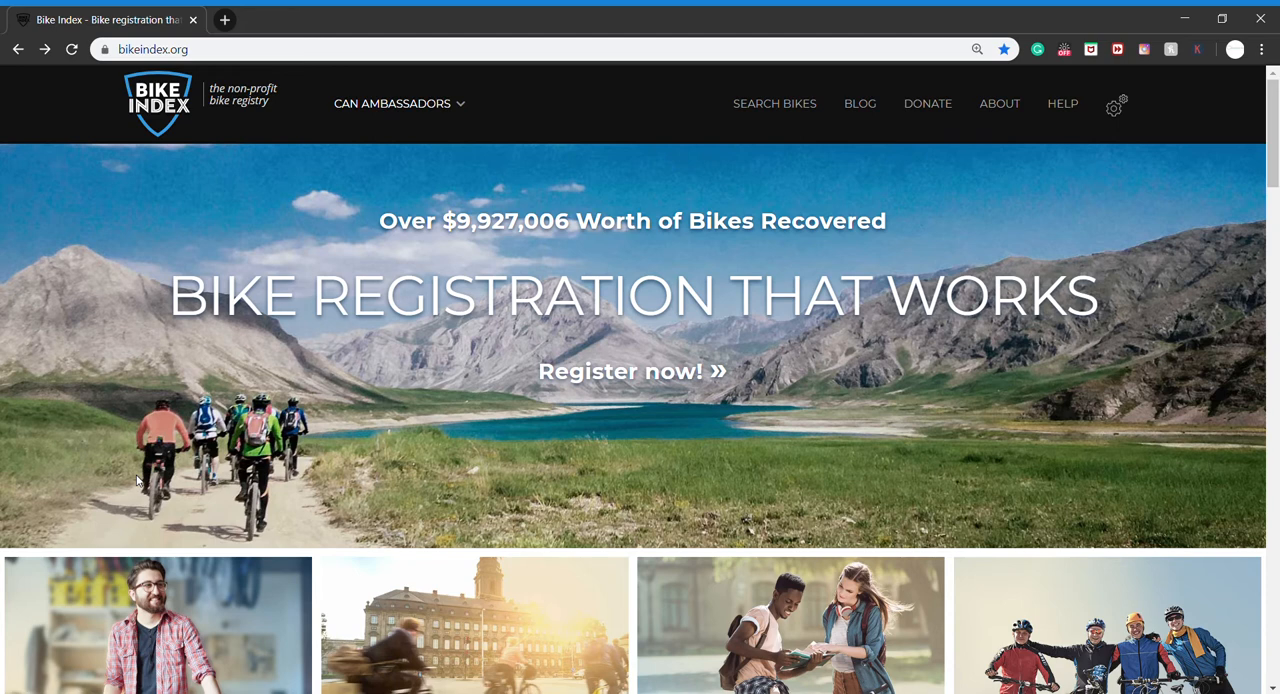
pyautogui.moveTo(220, 437)
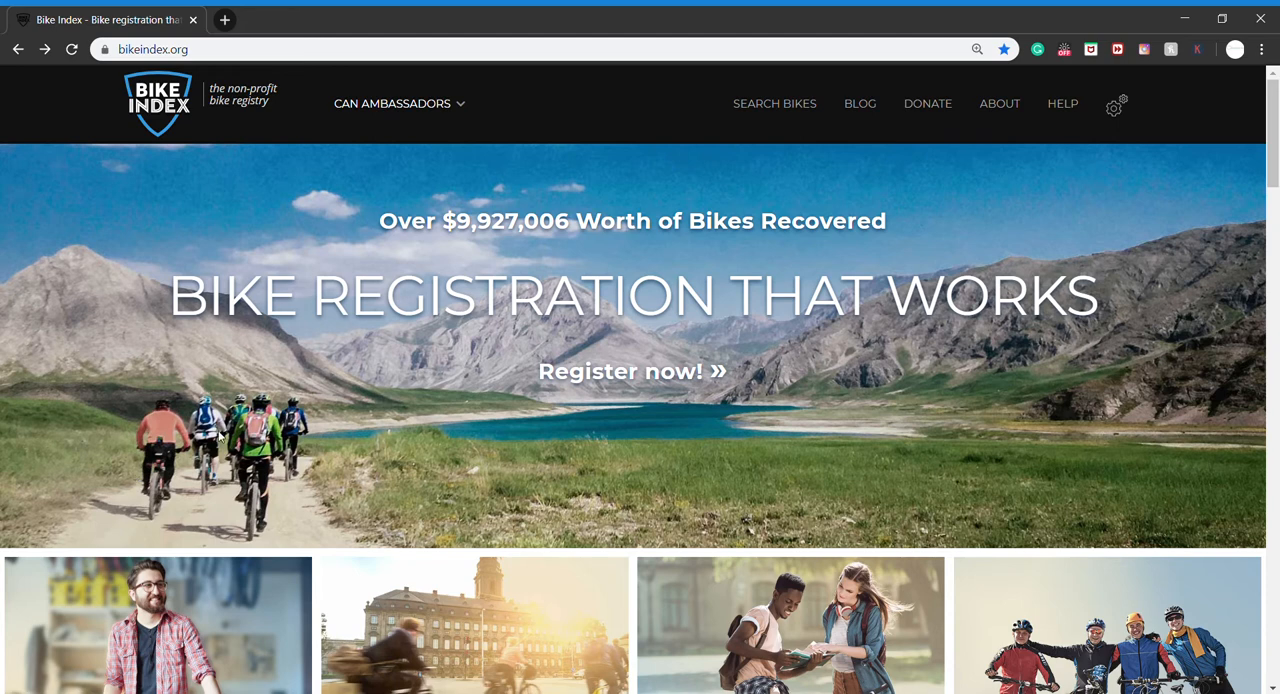
pyautogui.moveTo(223, 433)
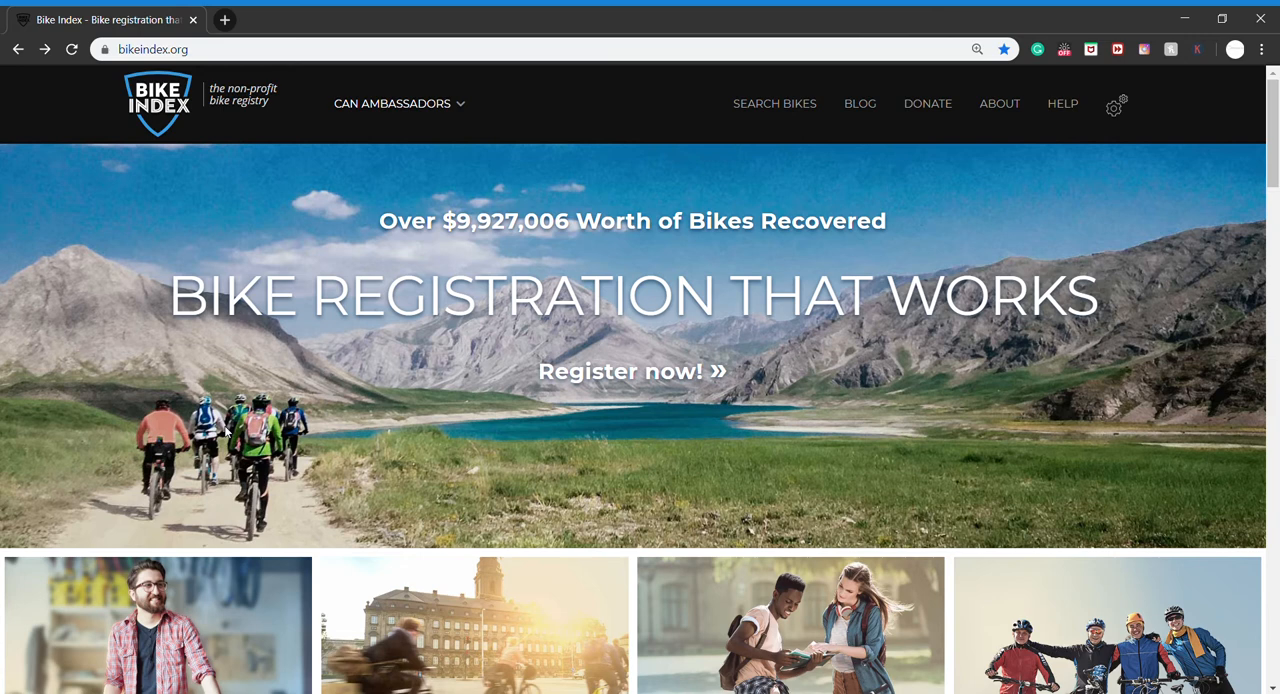
pyautogui.moveTo(373, 291)
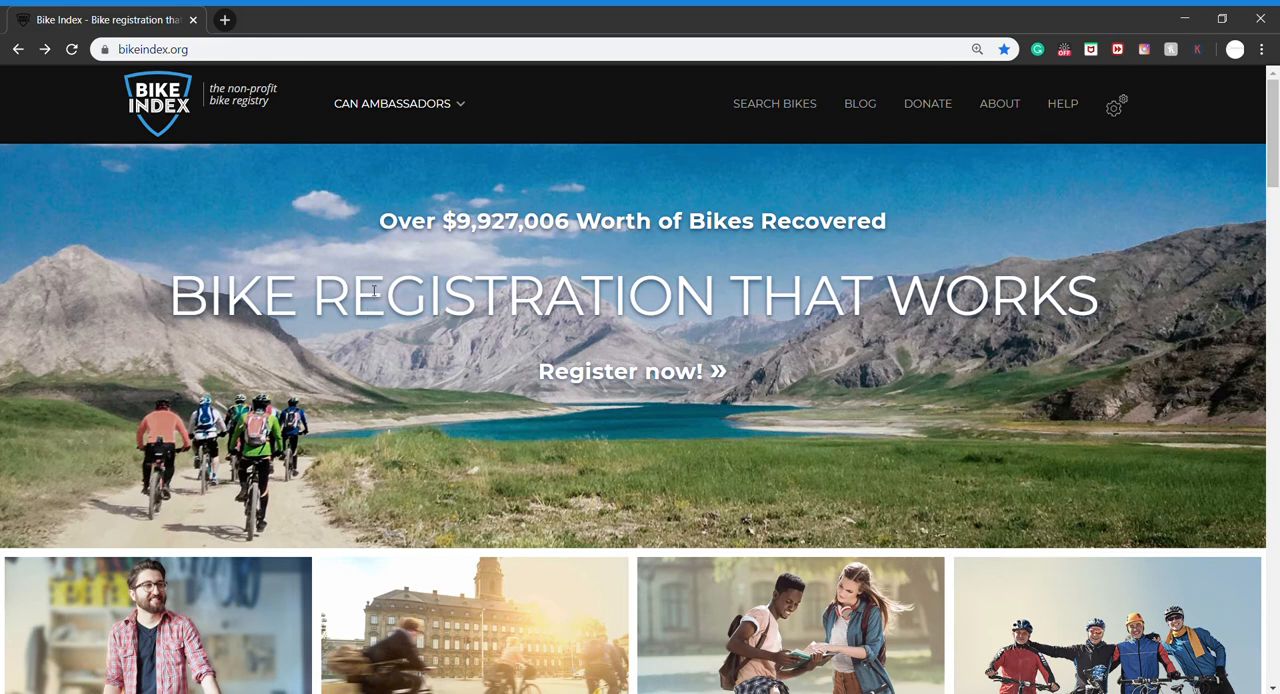
pyautogui.moveTo(413, 404)
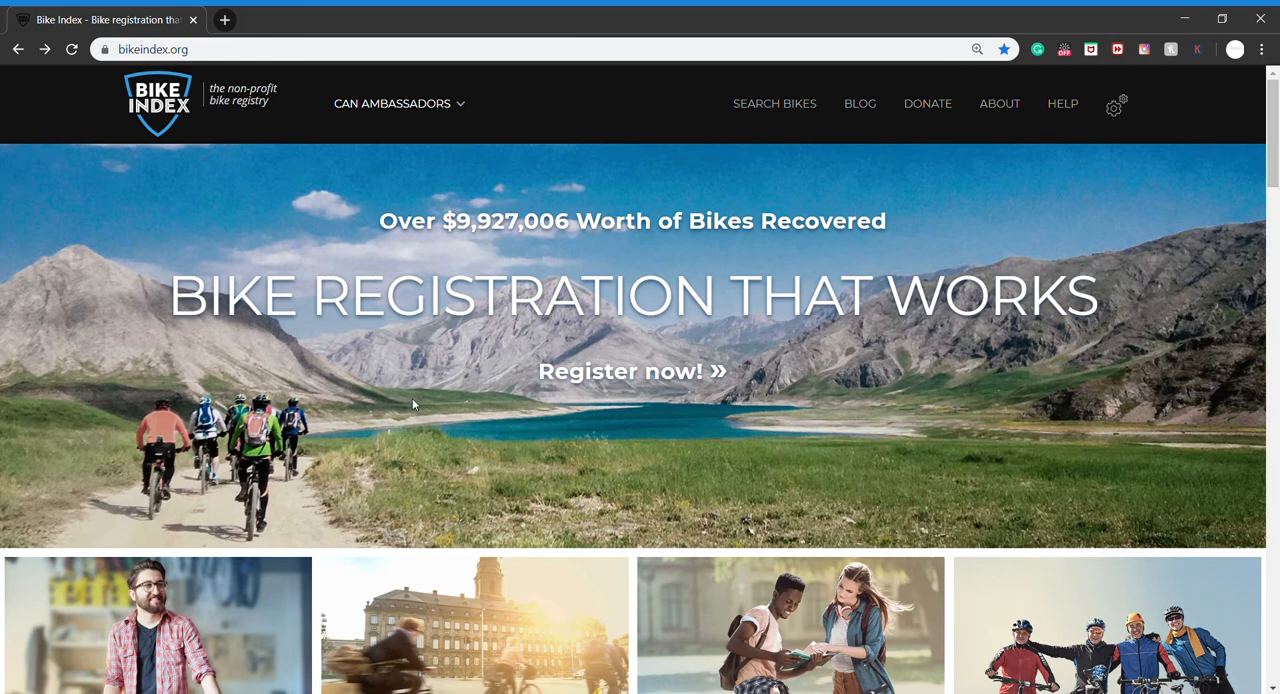
pyautogui.moveTo(1093, 196)
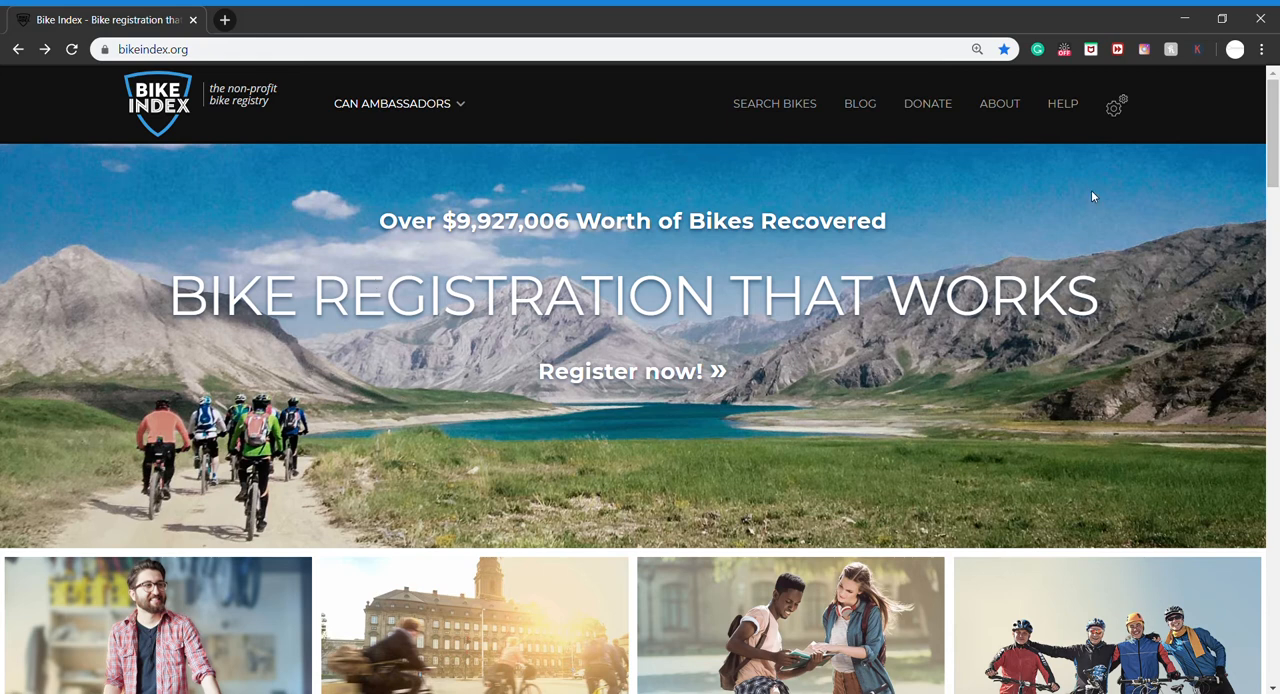
pyautogui.moveTo(1134, 214)
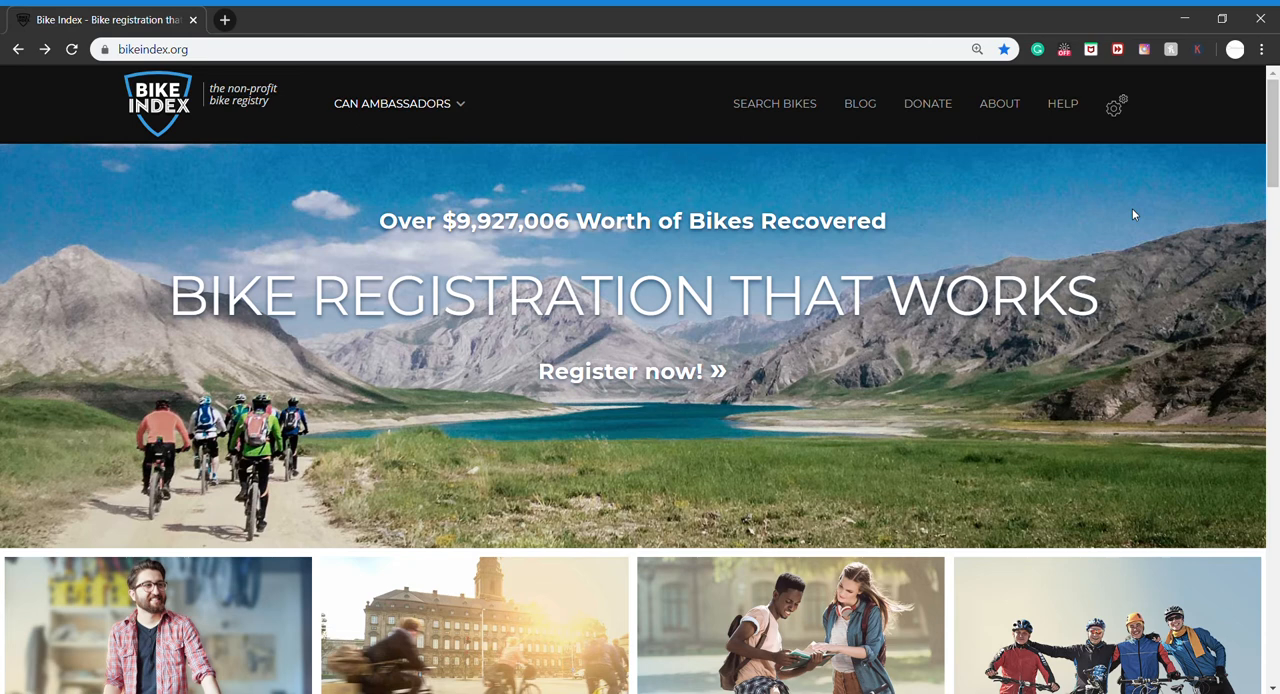
# - Start registering a new bike from the signed-in account menu
pyautogui.scroll(-3)
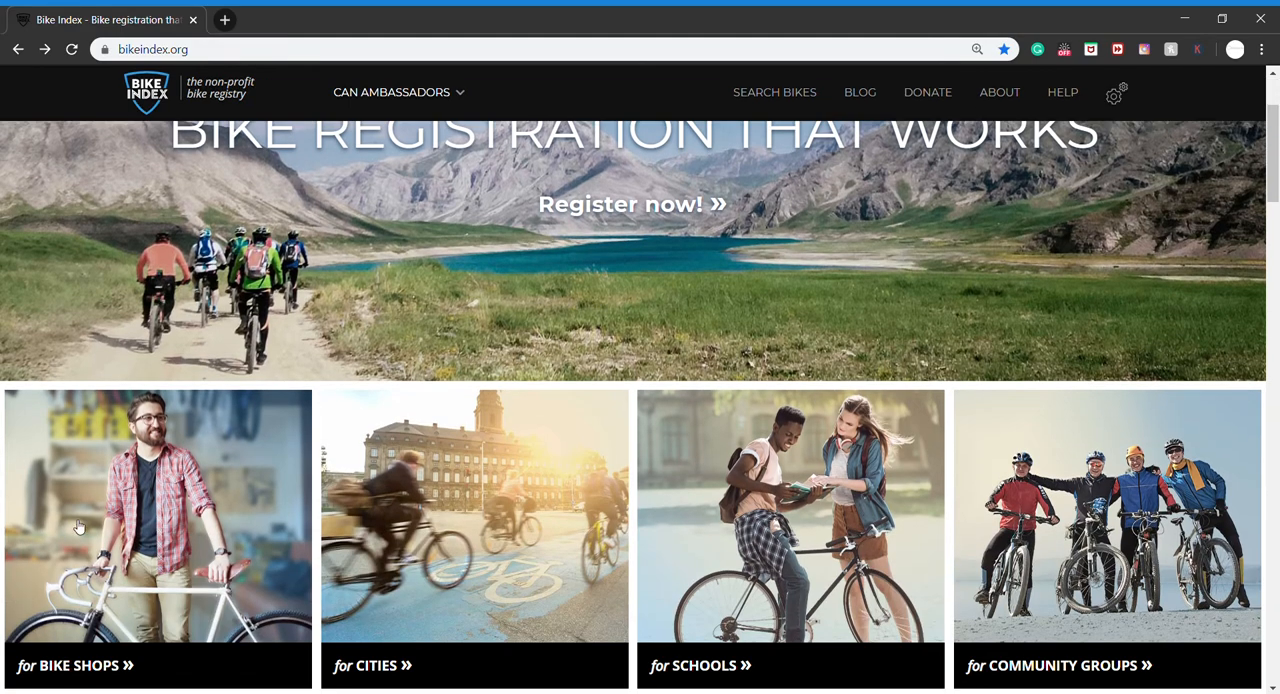
pyautogui.moveTo(134, 481)
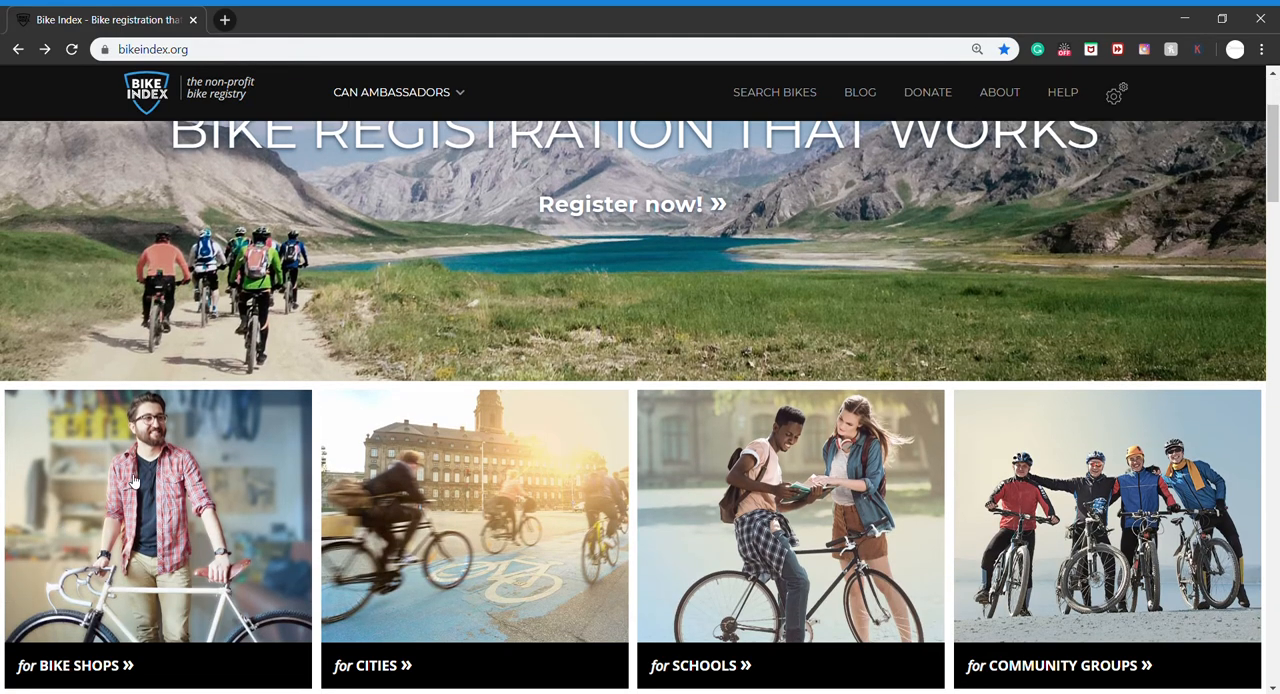
pyautogui.moveTo(960, 570)
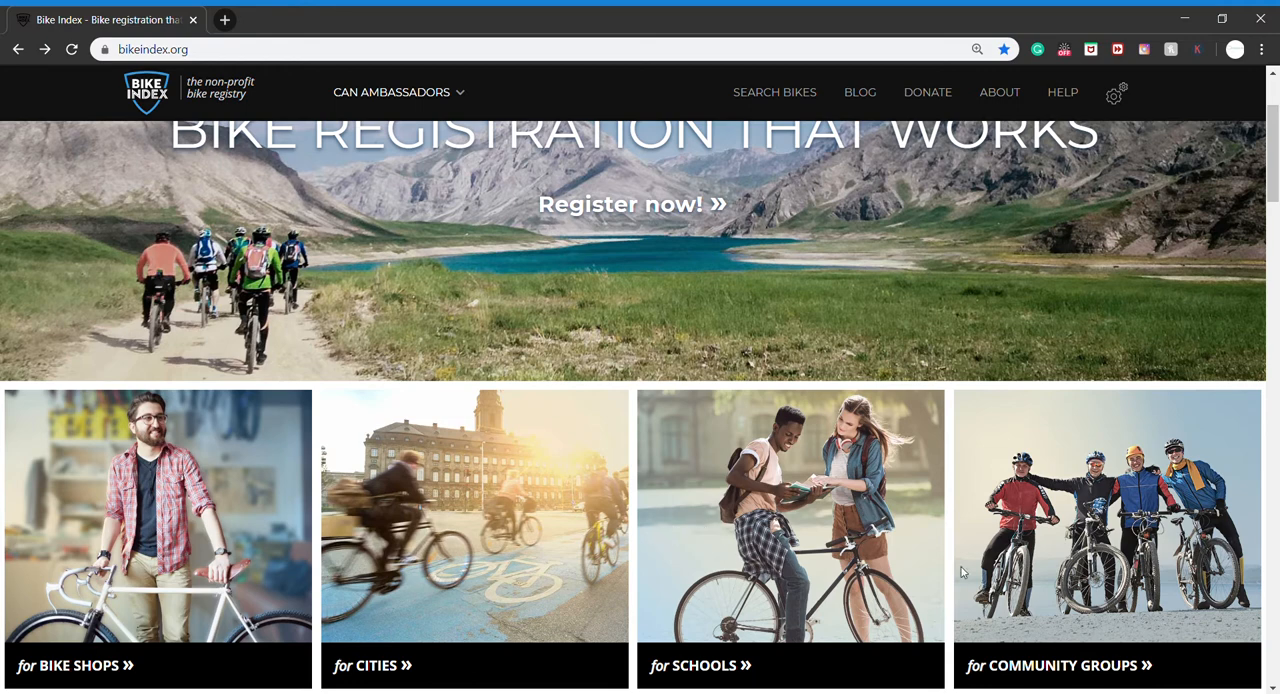
pyautogui.moveTo(702, 371)
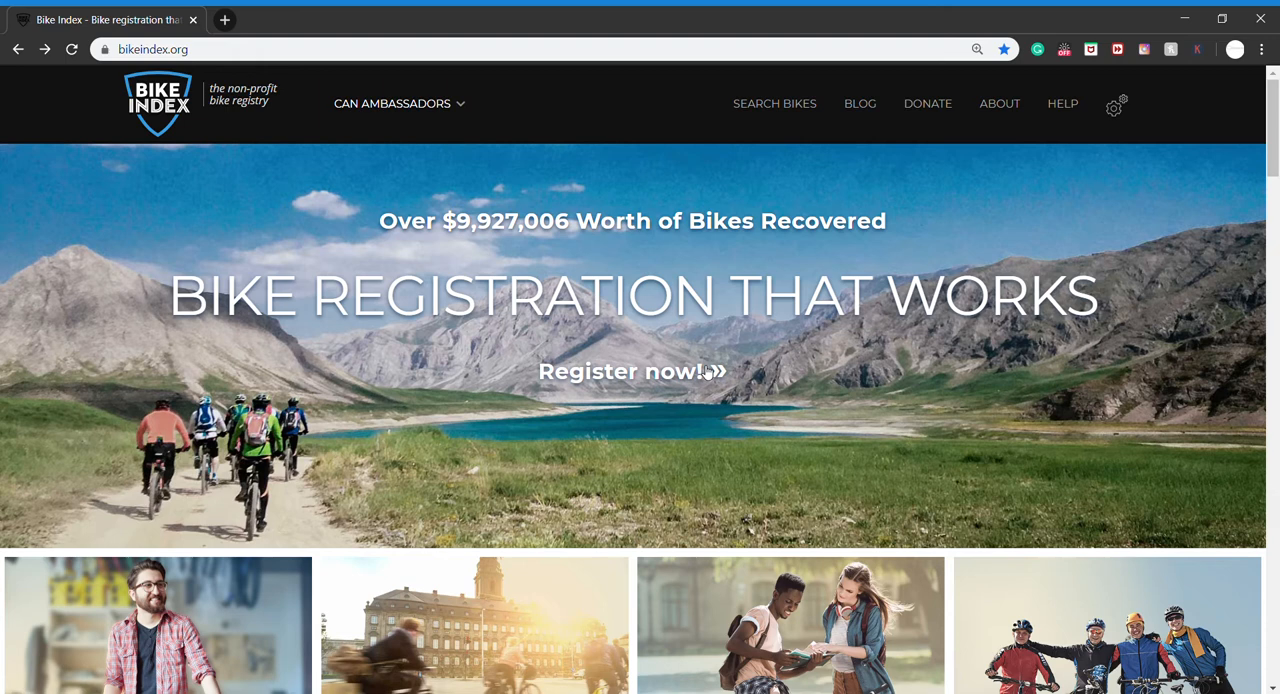
pyautogui.moveTo(706, 375)
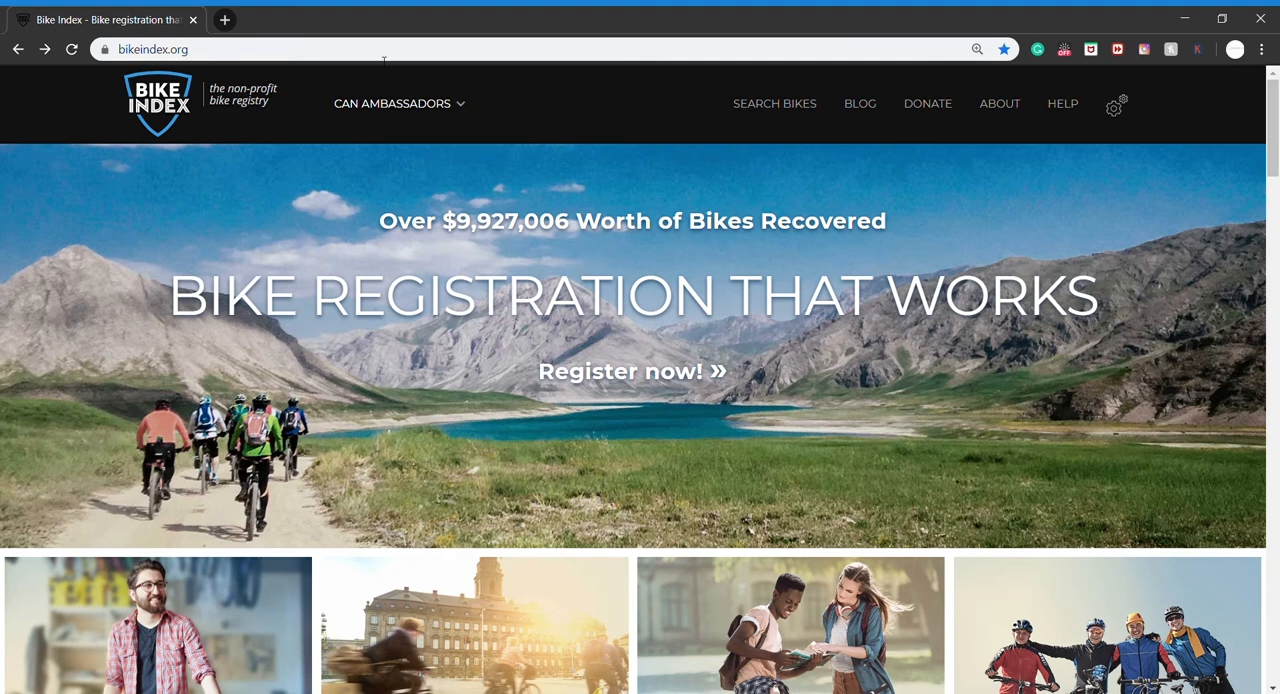
pyautogui.moveTo(440, 125)
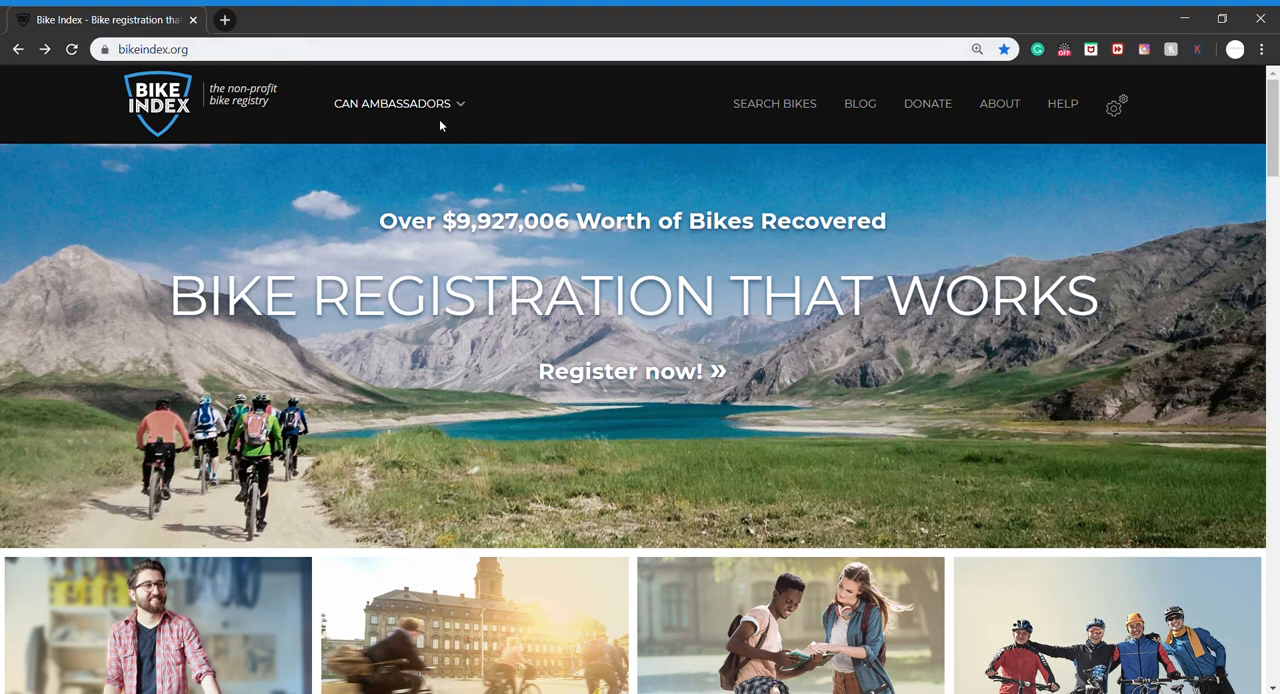
pyautogui.moveTo(451, 135)
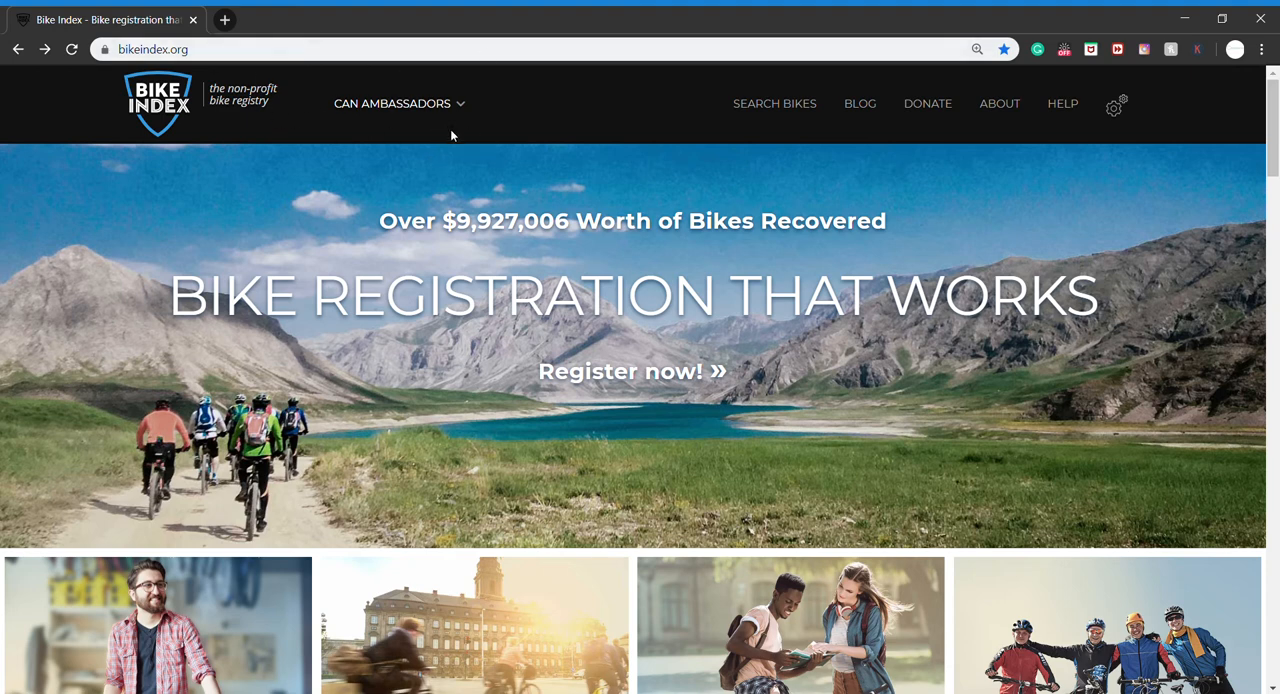
pyautogui.moveTo(966, 230)
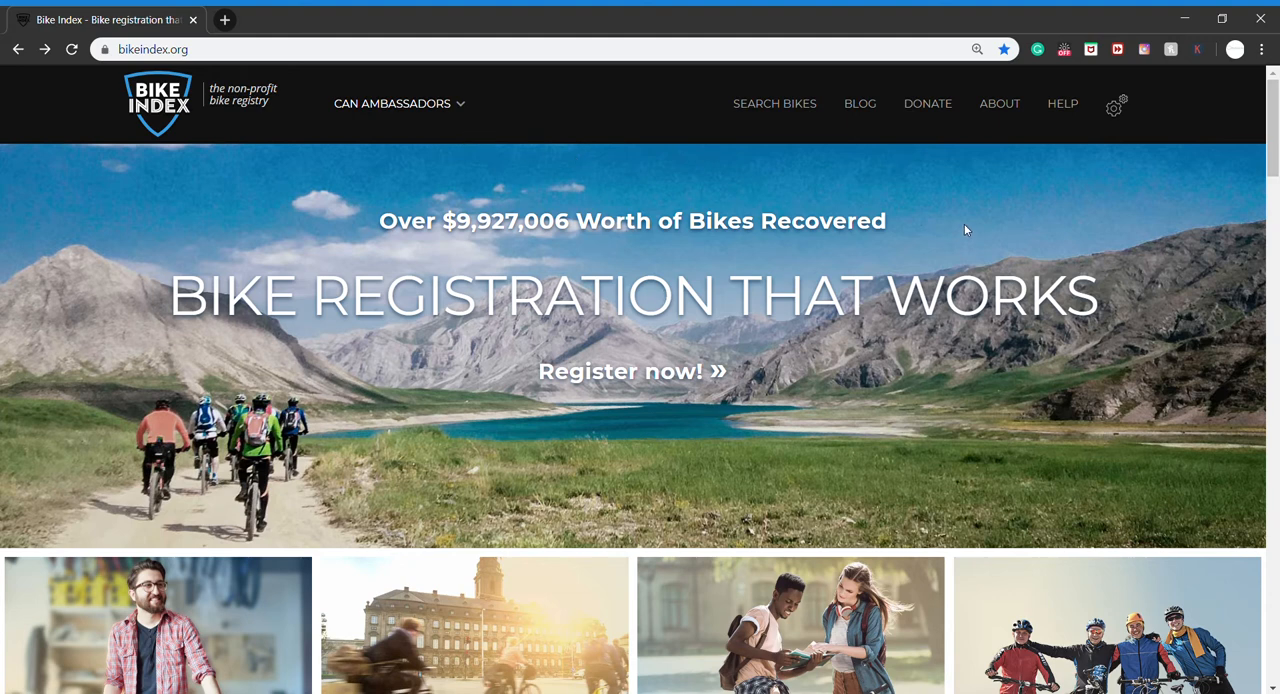
pyautogui.moveTo(1115, 107)
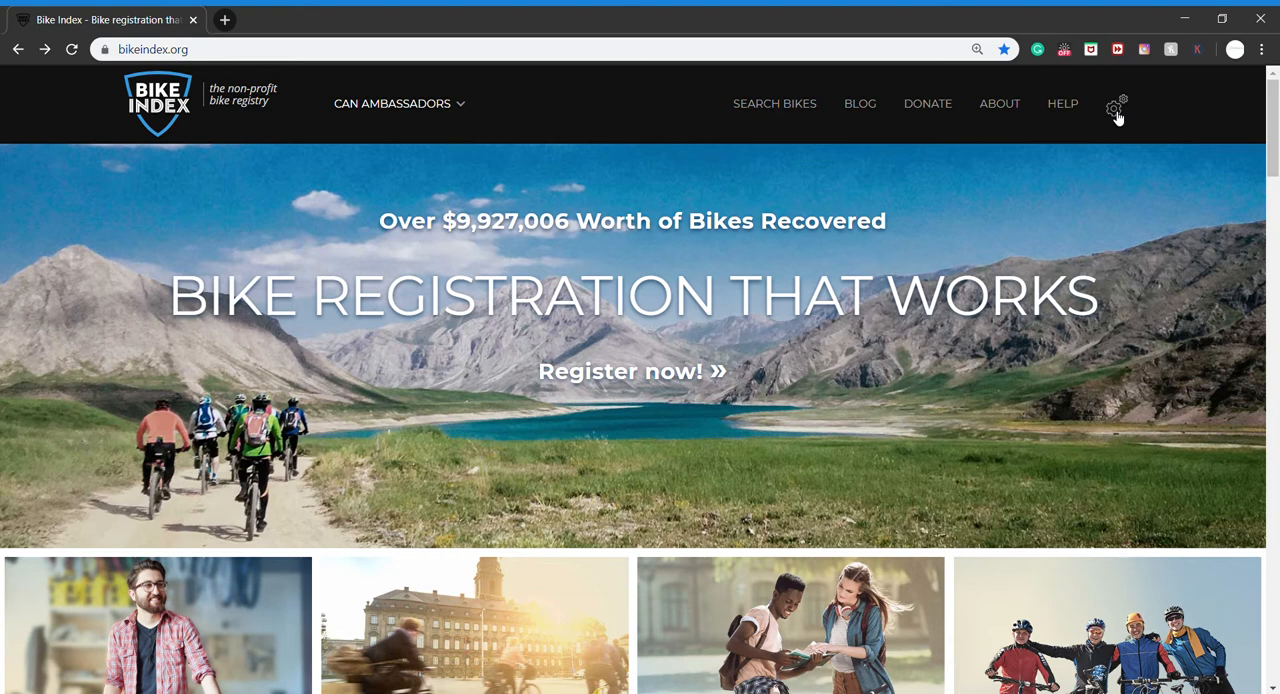
pyautogui.moveTo(1117, 118)
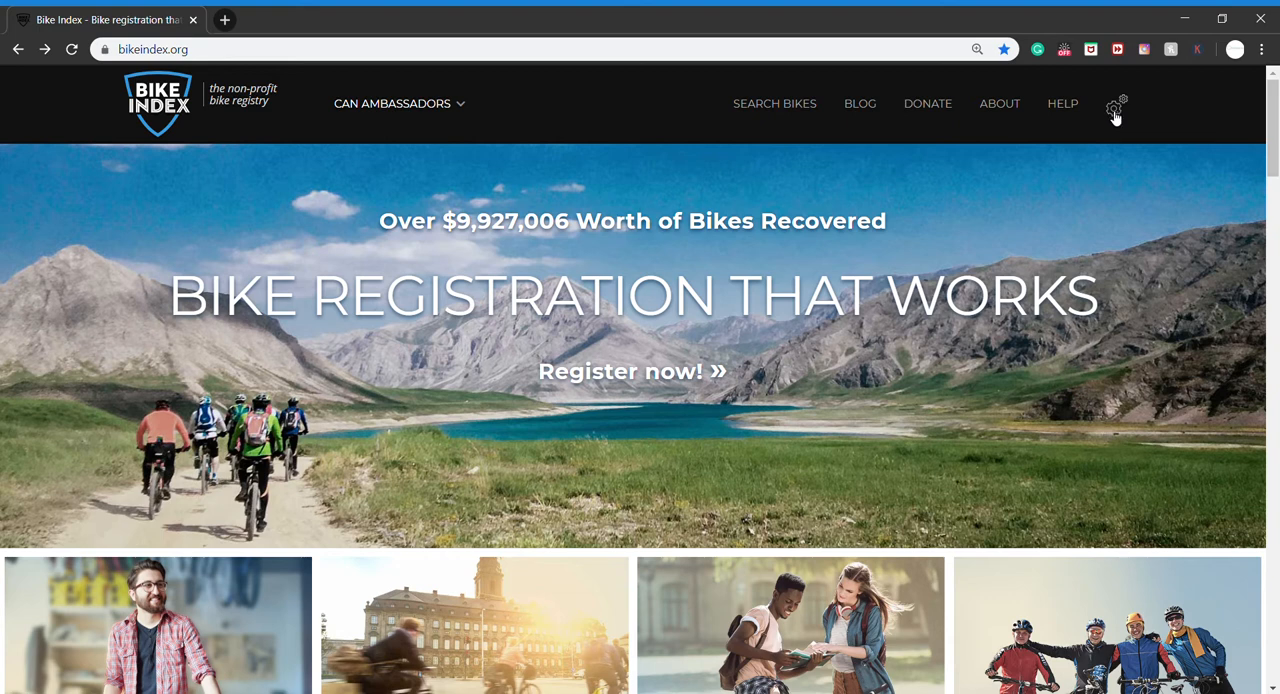
pyautogui.click(1114, 104)
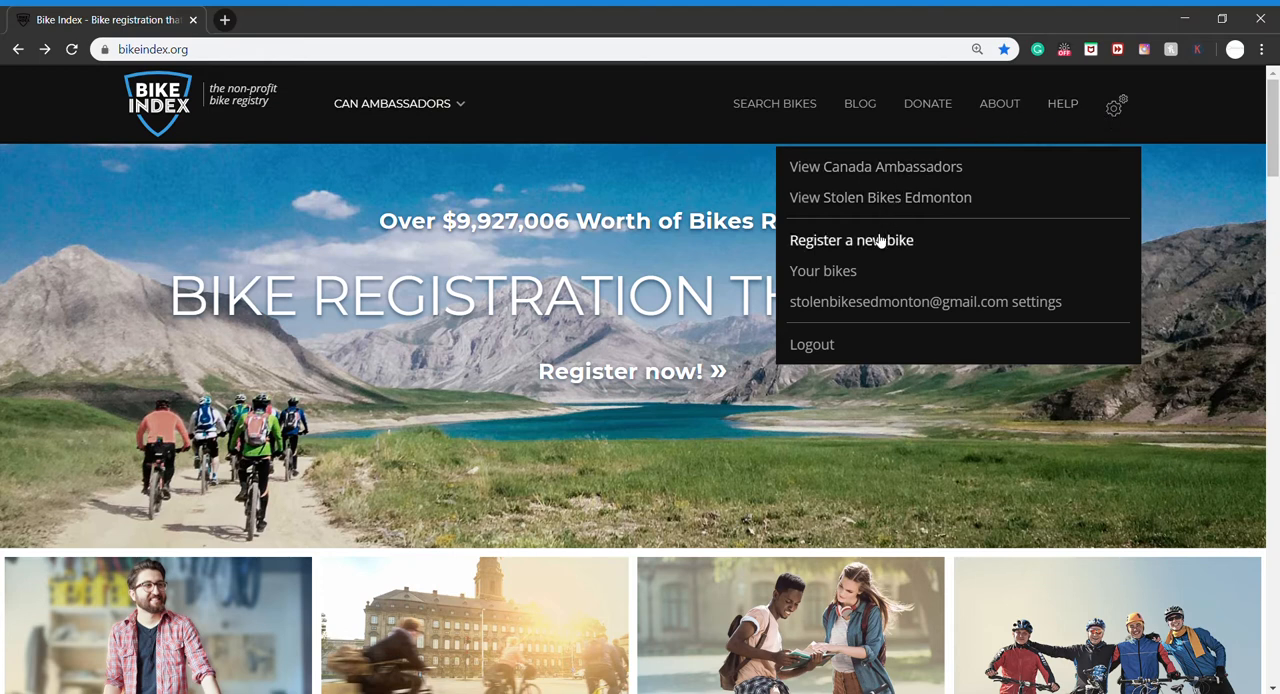
pyautogui.click(851, 240)
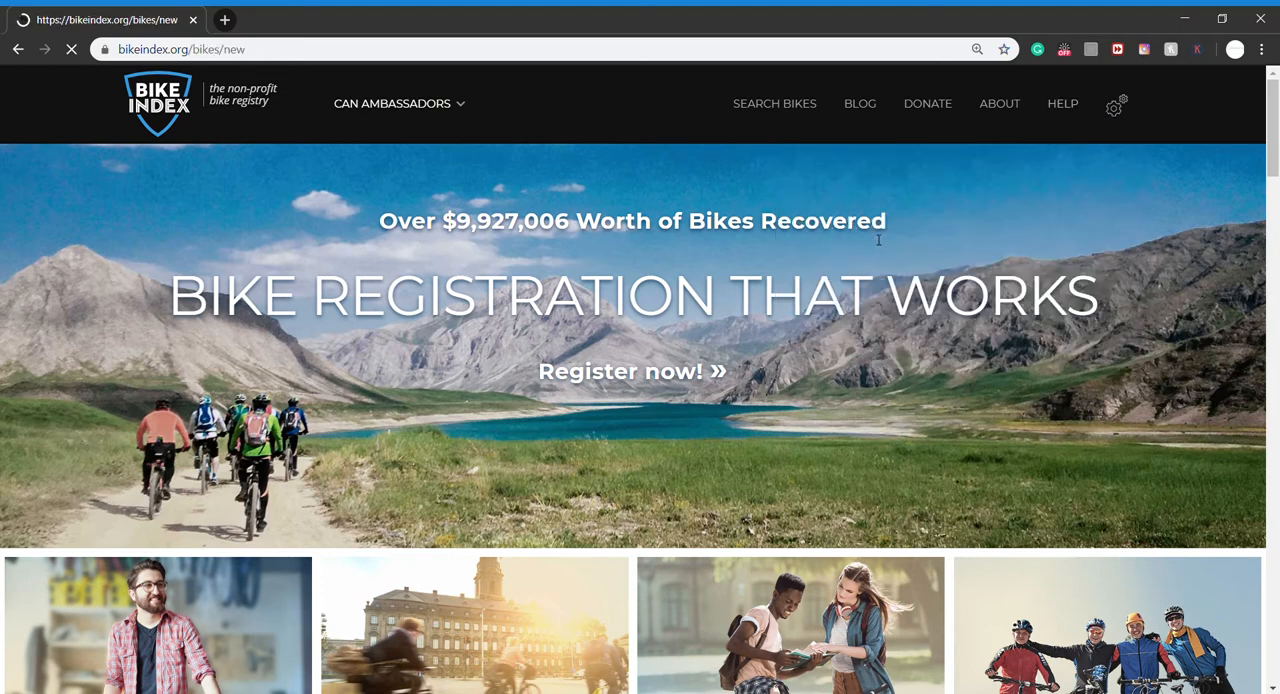
pyautogui.click(632, 371)
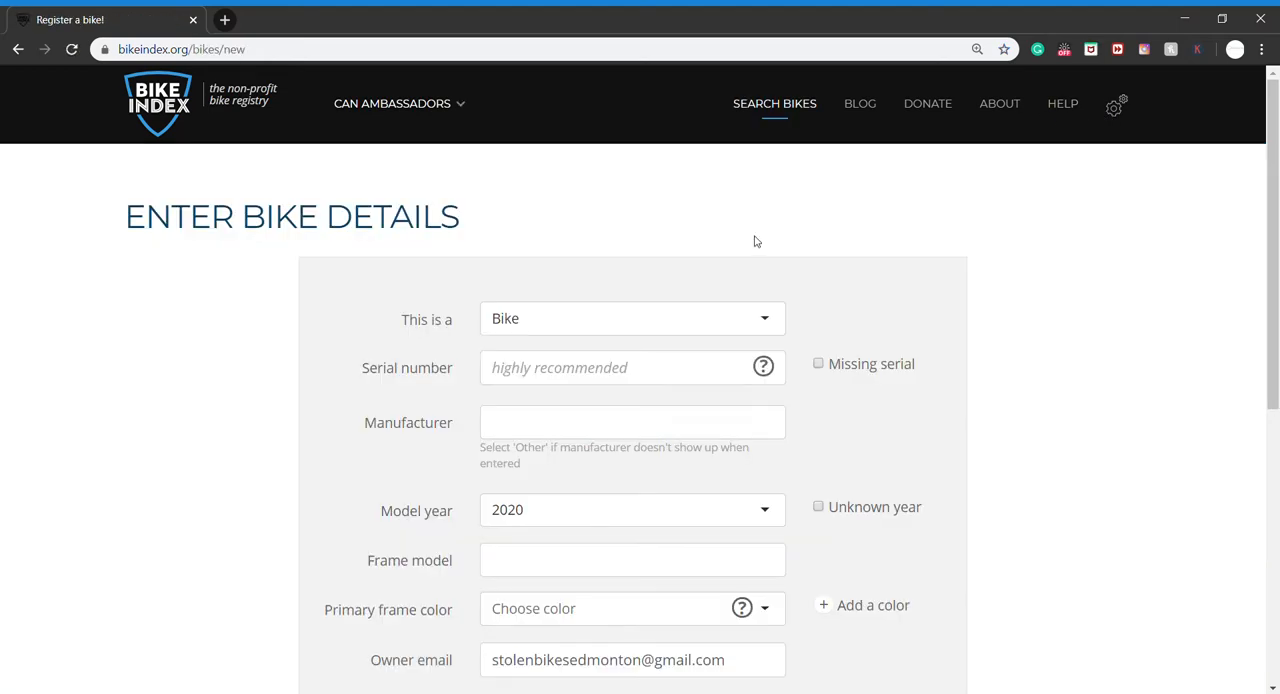
# - Scroll through the 'This is a' vehicle types and keep Bike selected
pyautogui.scroll(-3)
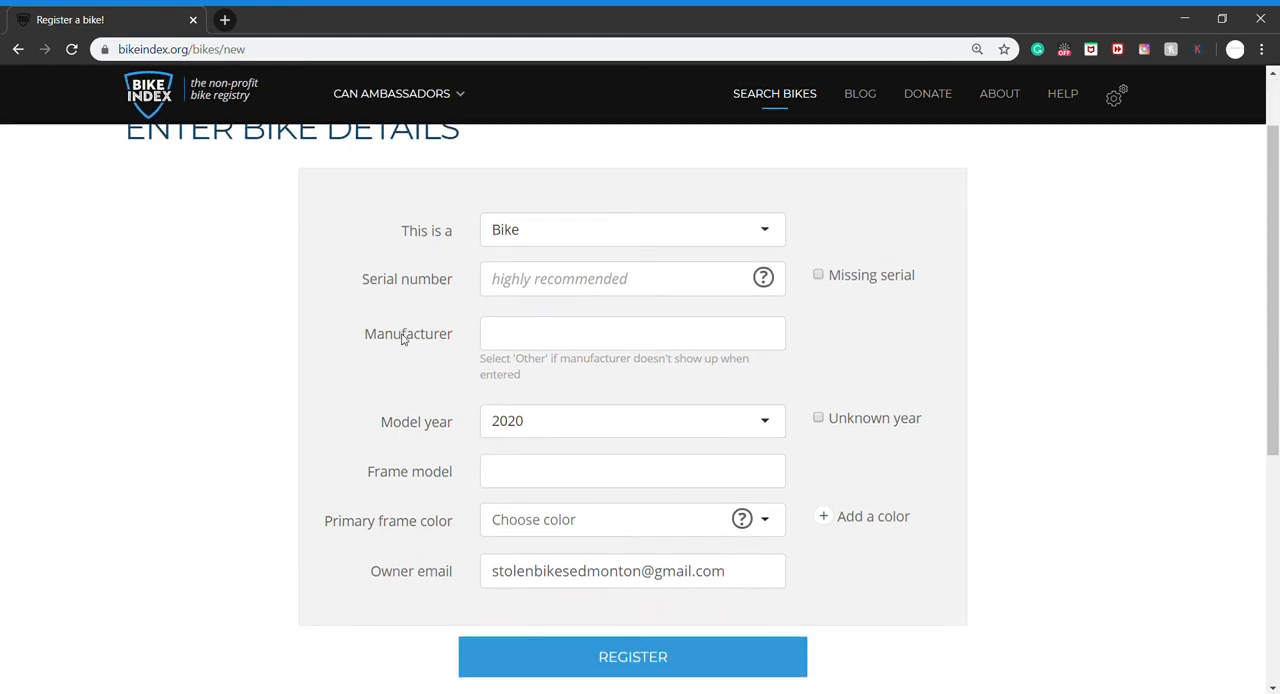
pyautogui.scroll(-3)
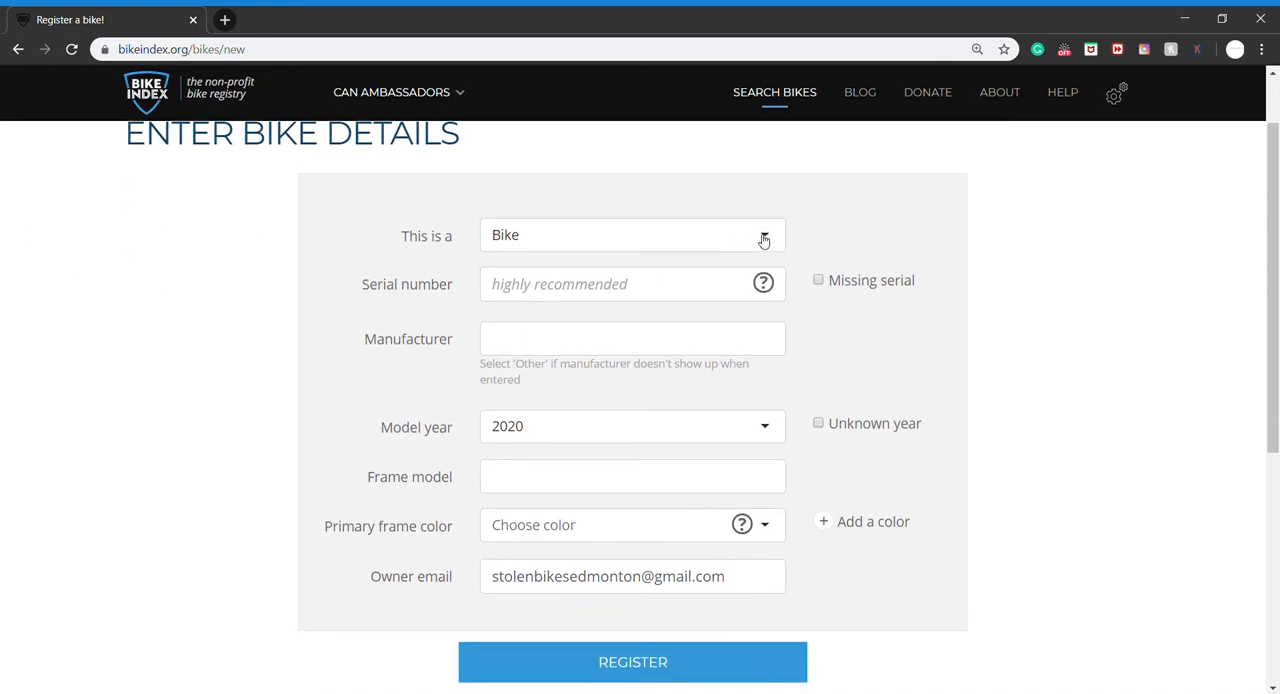
pyautogui.click(632, 234)
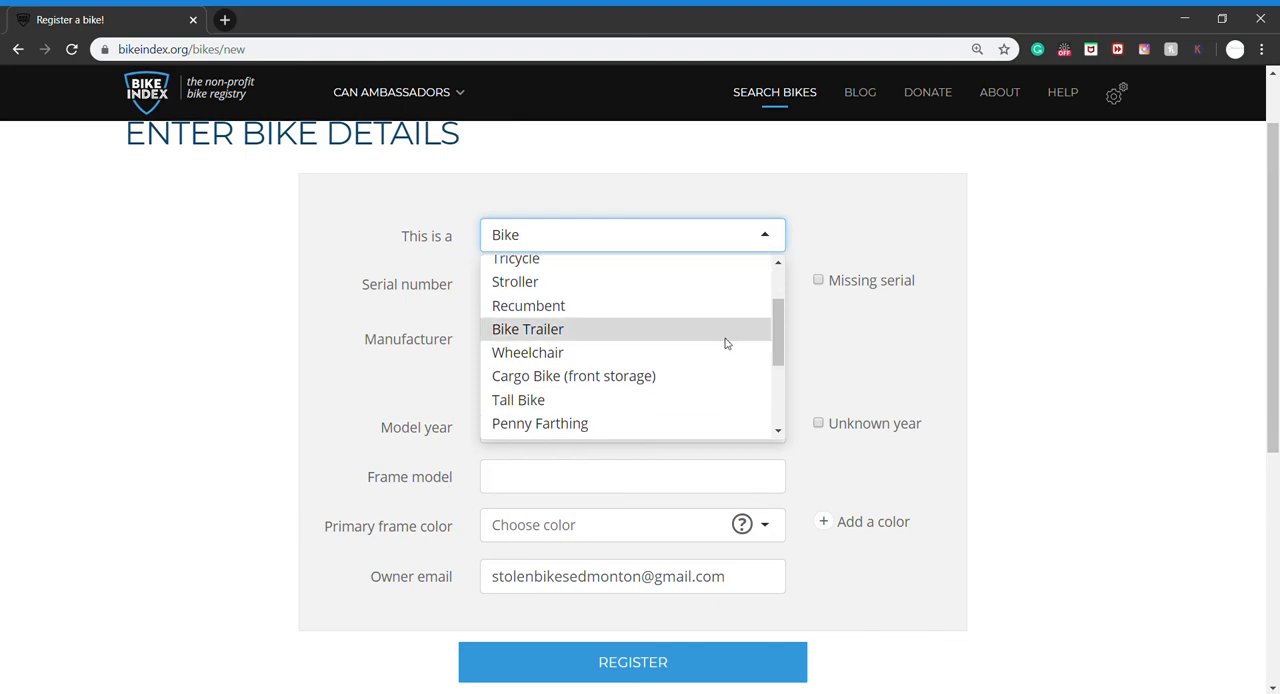
pyautogui.scroll(-3)
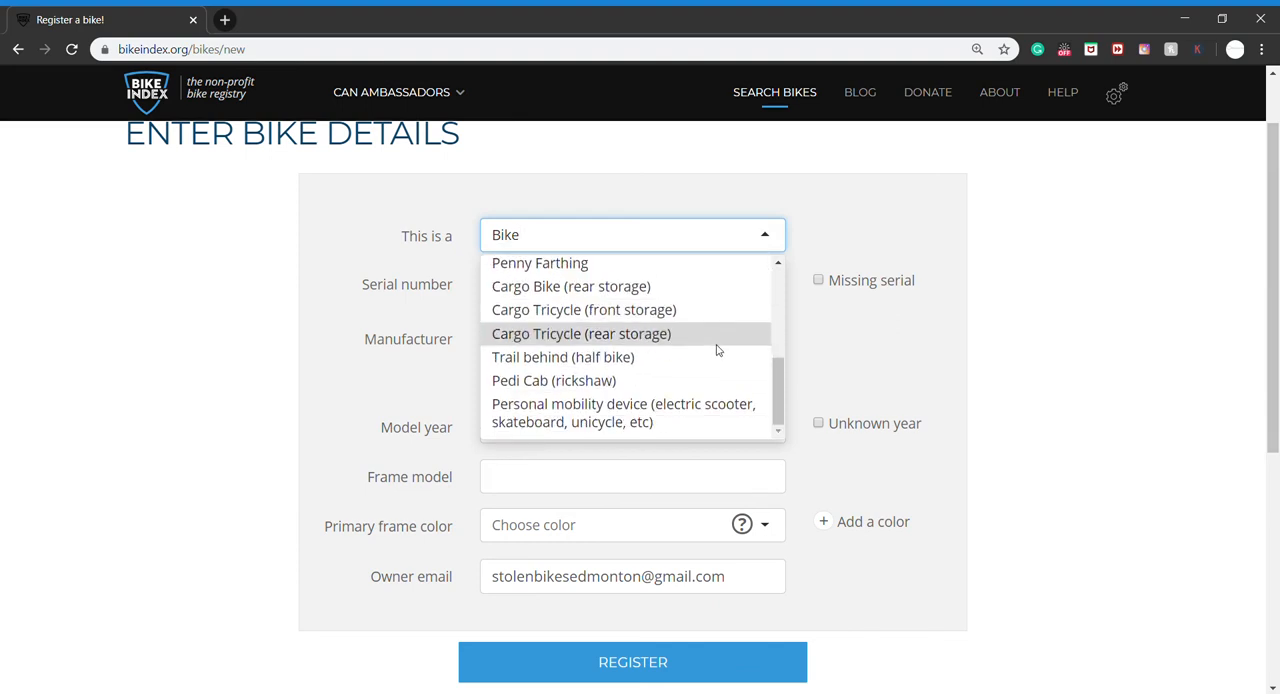
pyautogui.scroll(-3)
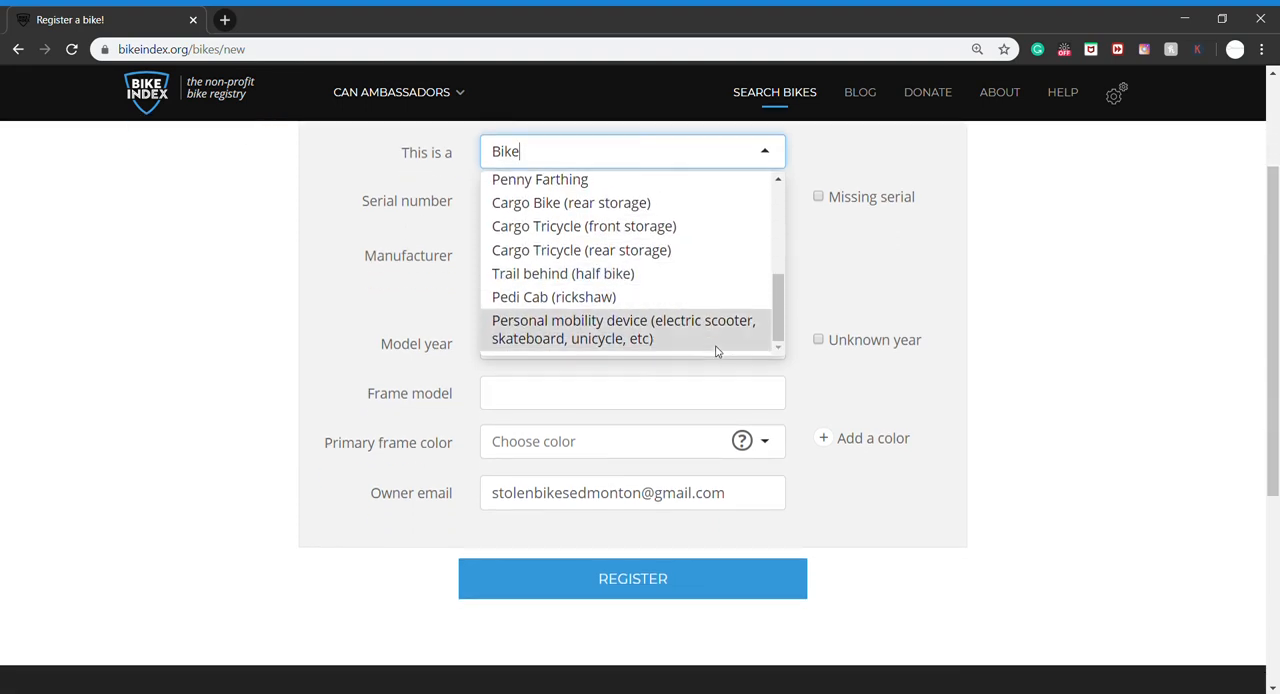
pyautogui.scroll(-3)
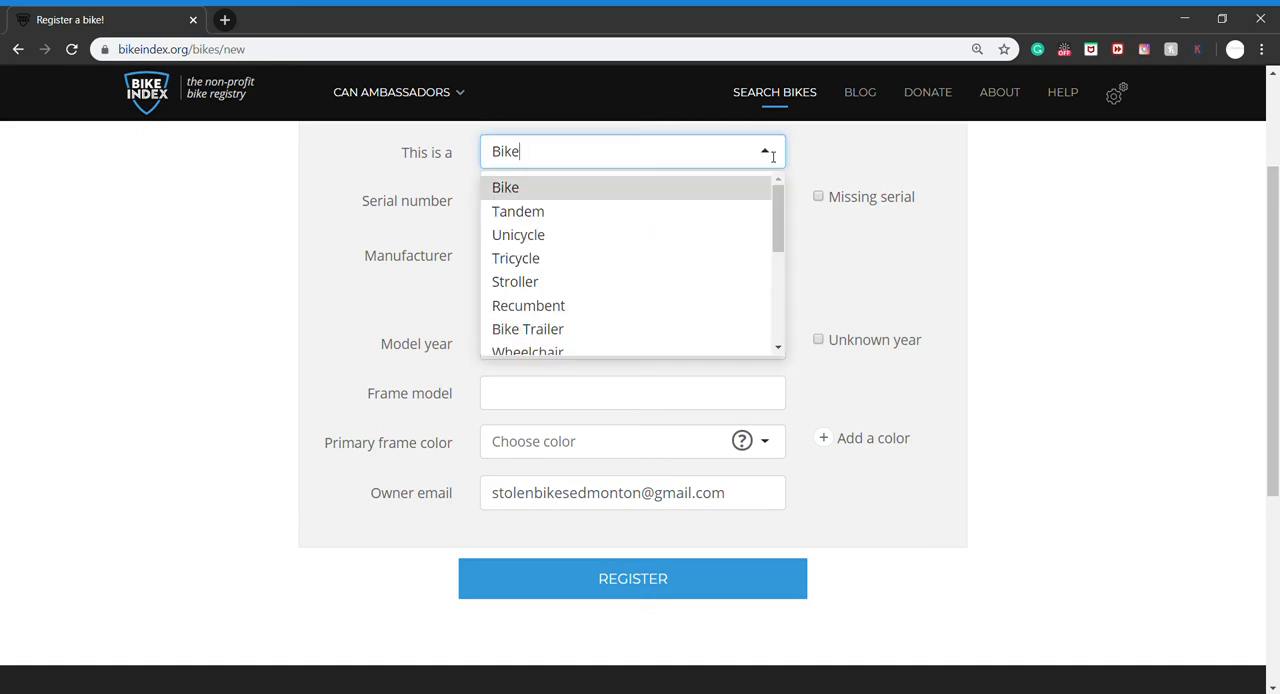
pyautogui.click(505, 187)
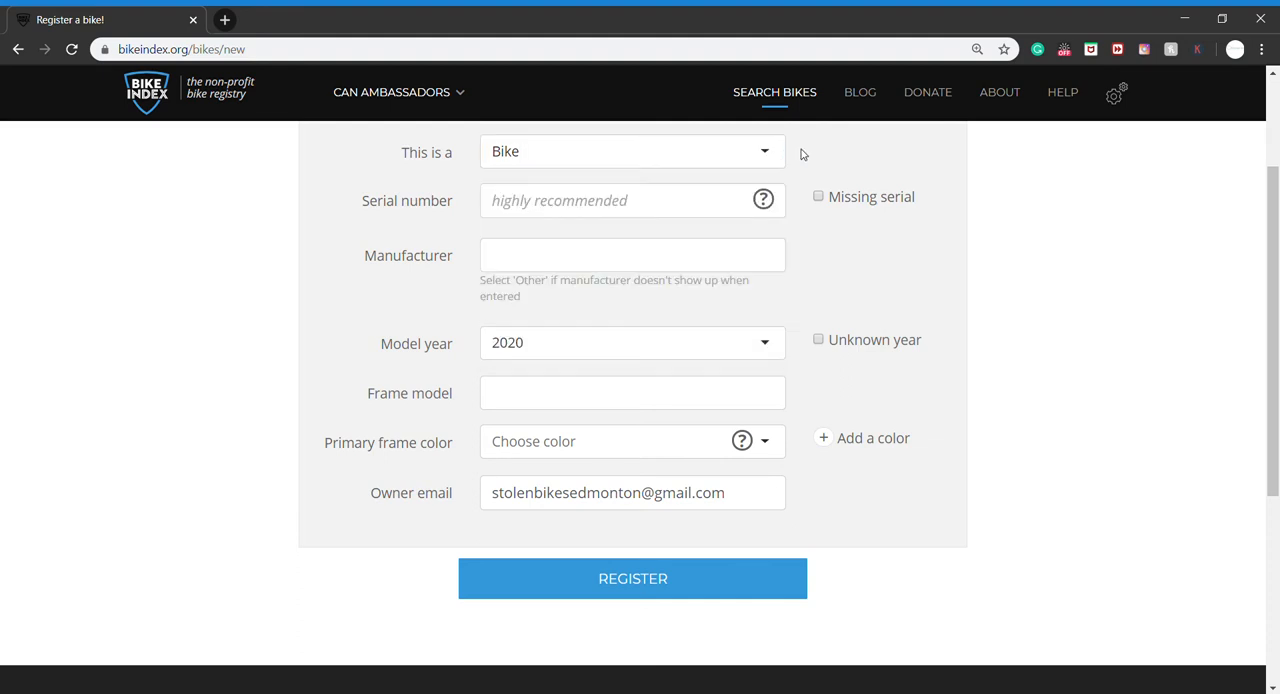
pyautogui.moveTo(477, 210)
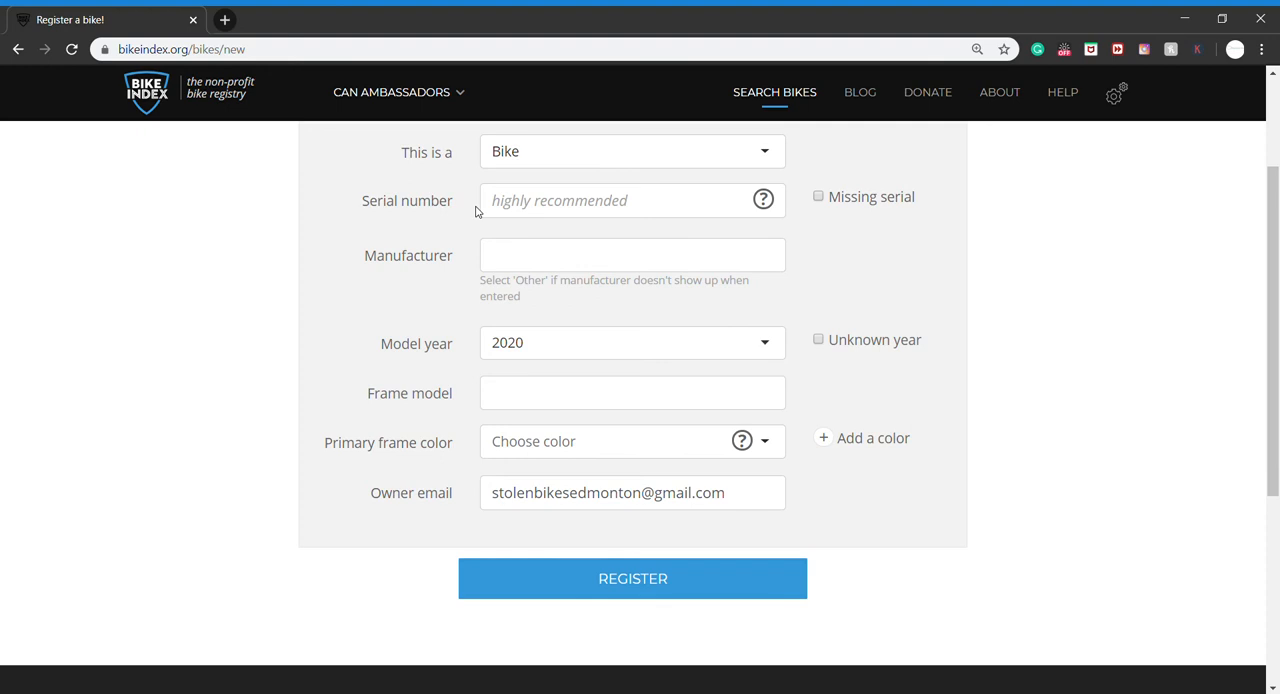
pyautogui.moveTo(698, 242)
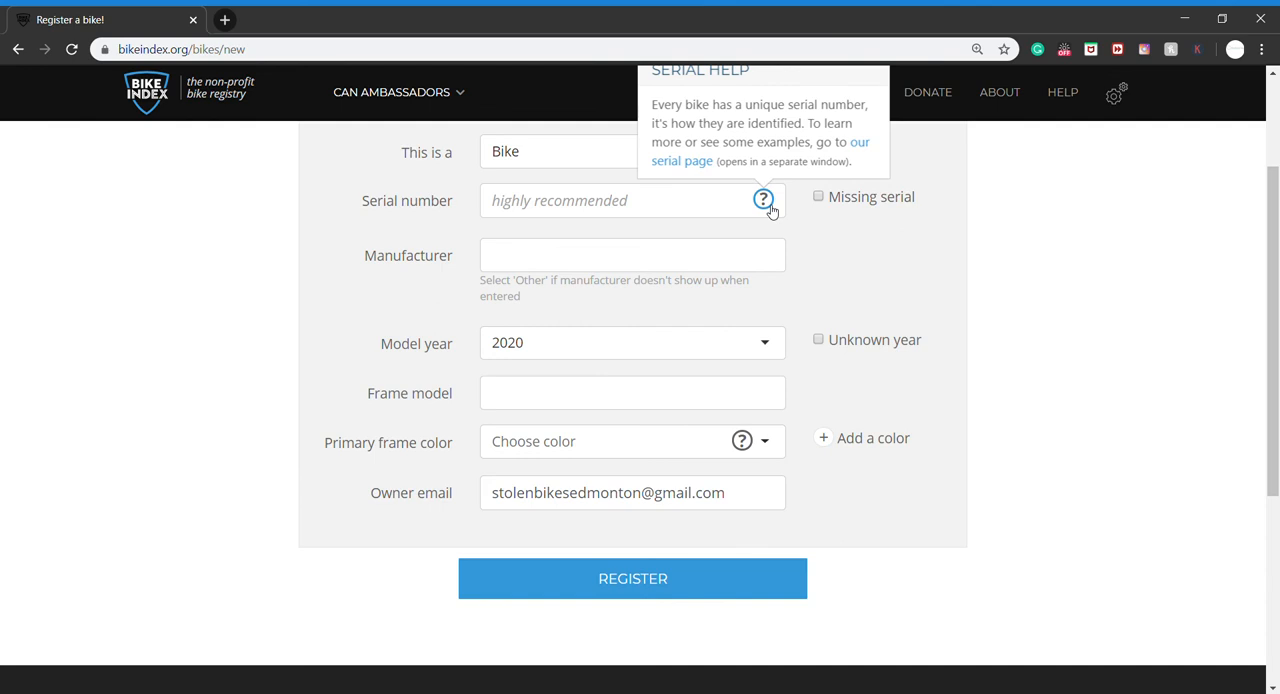
pyautogui.moveTo(520, 197)
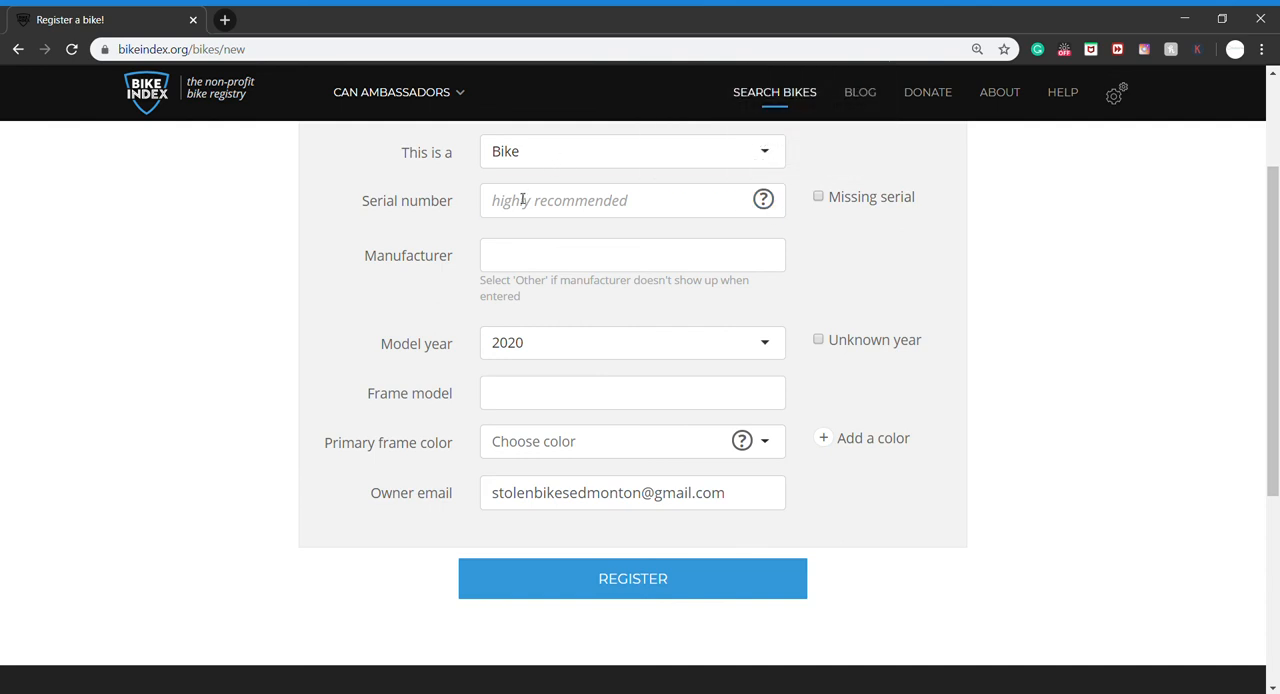
pyautogui.write('WT')
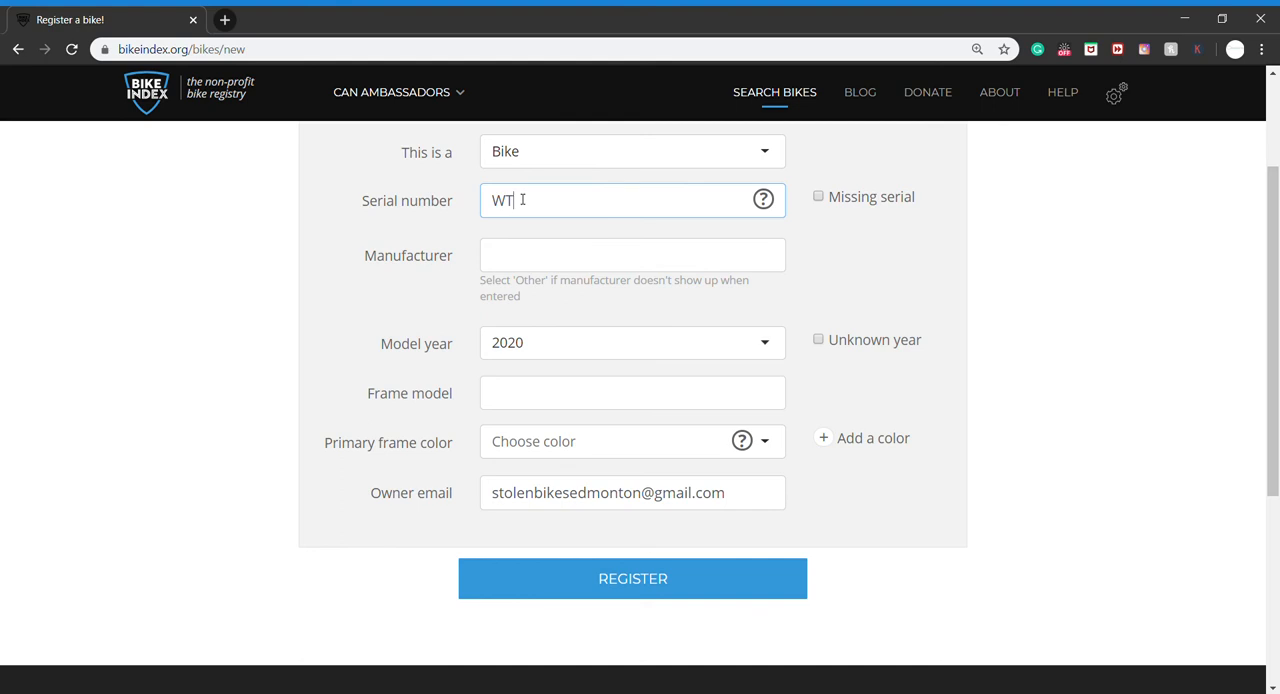
pyautogui.write('U111111111')
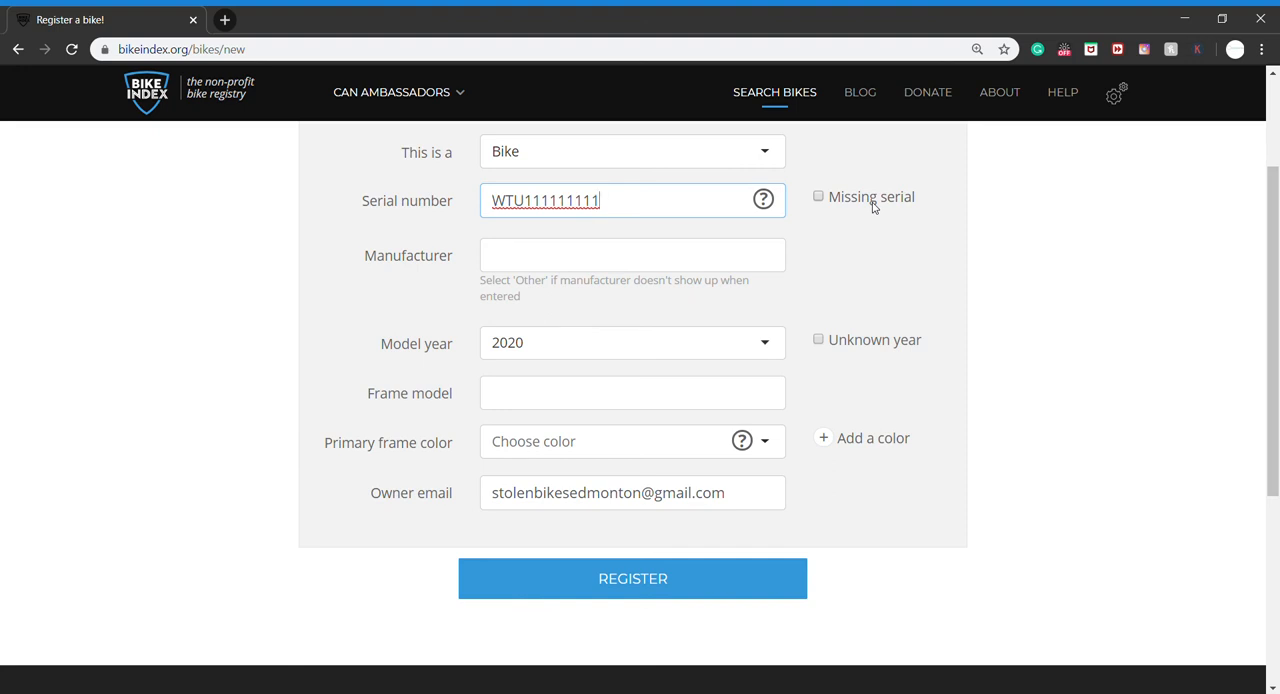
pyautogui.moveTo(829, 218)
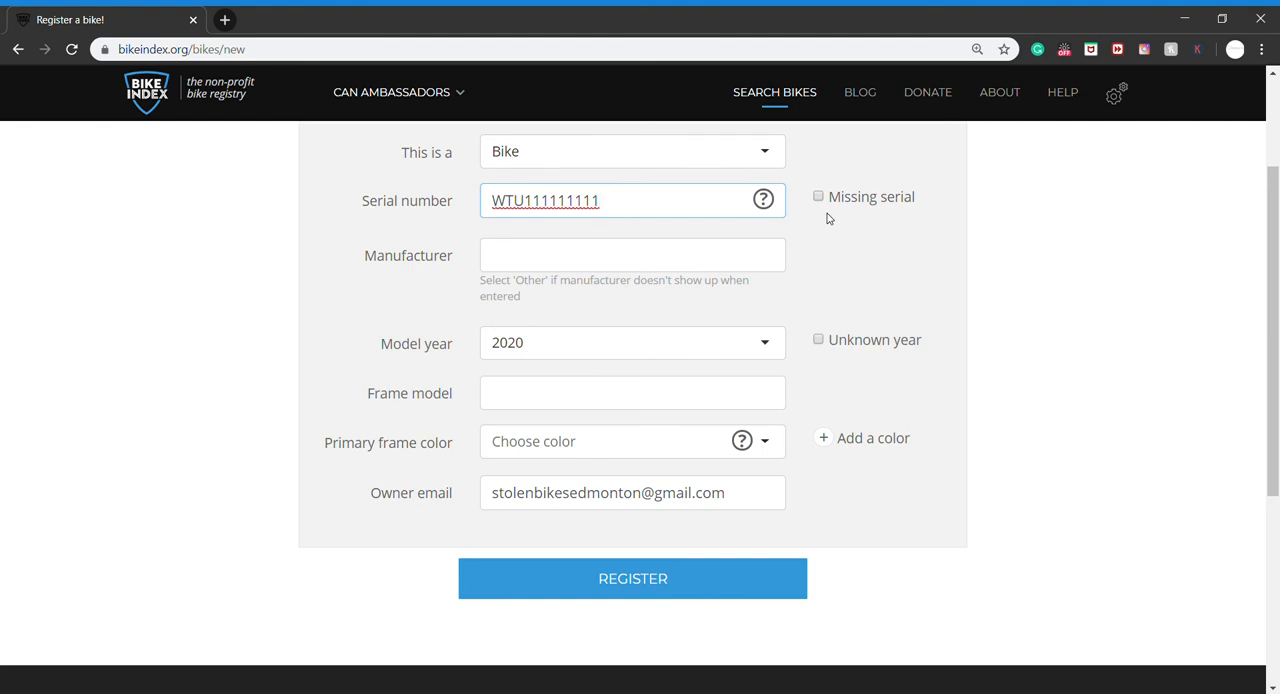
pyautogui.moveTo(775, 235)
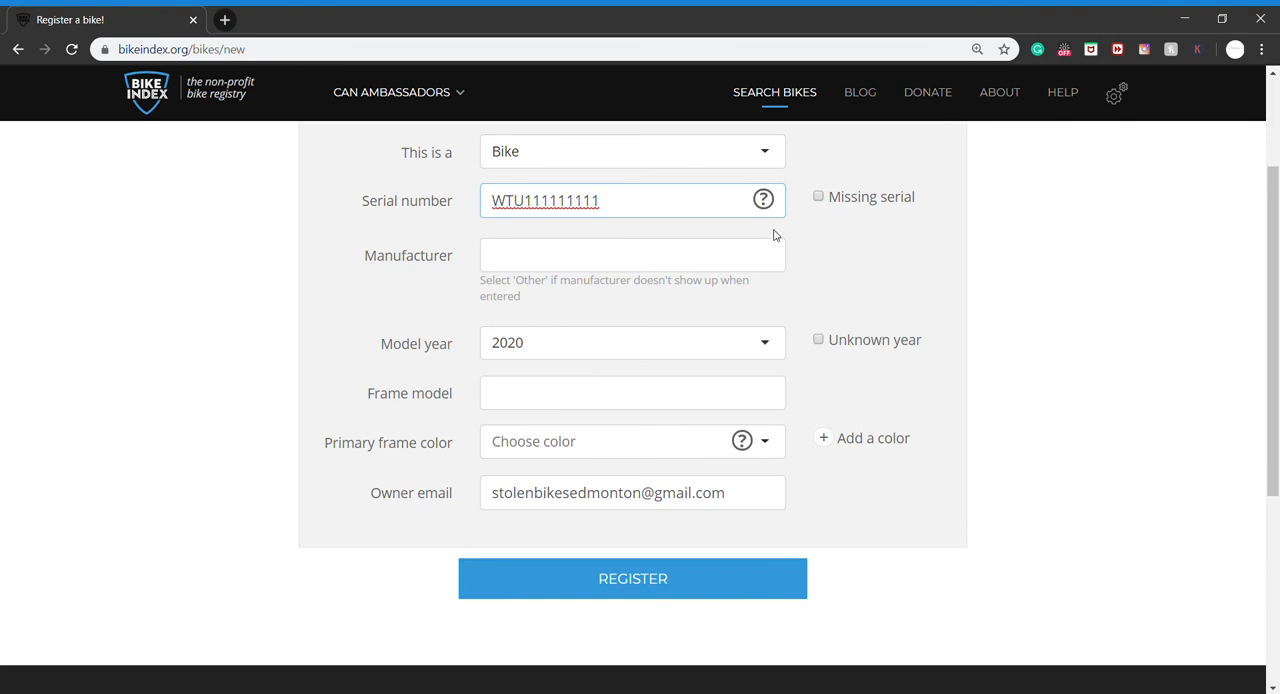
pyautogui.moveTo(619, 259)
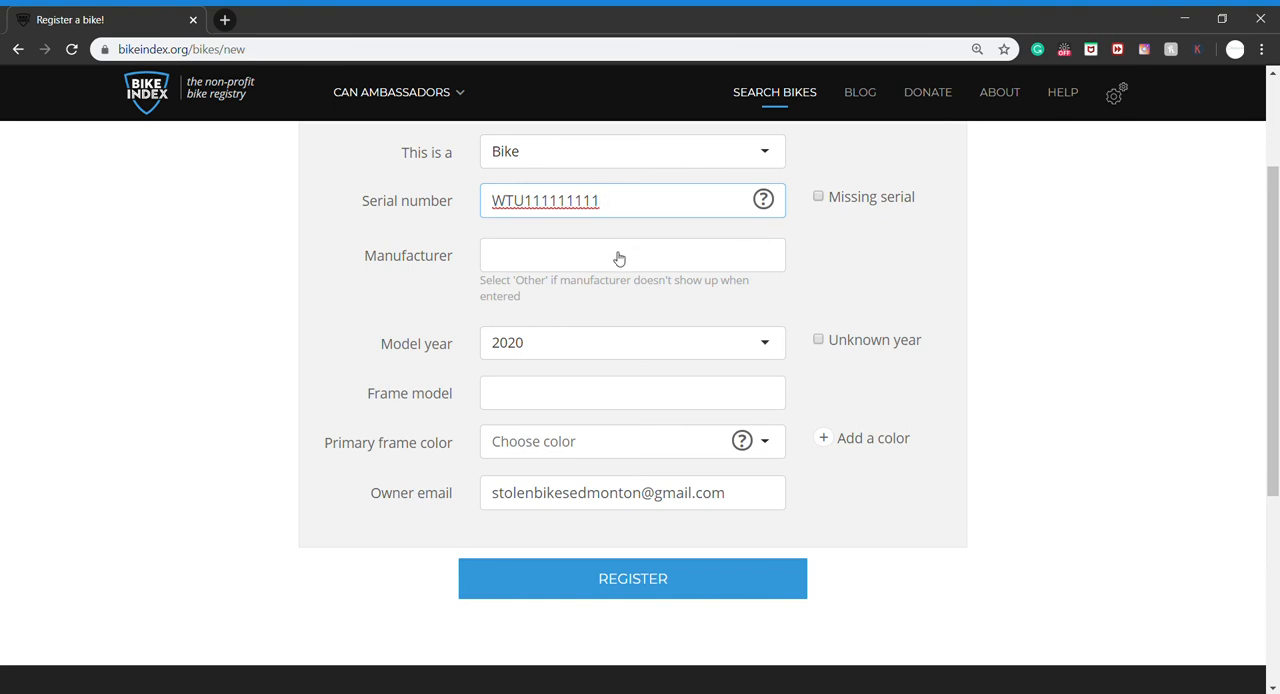
pyautogui.moveTo(588, 285)
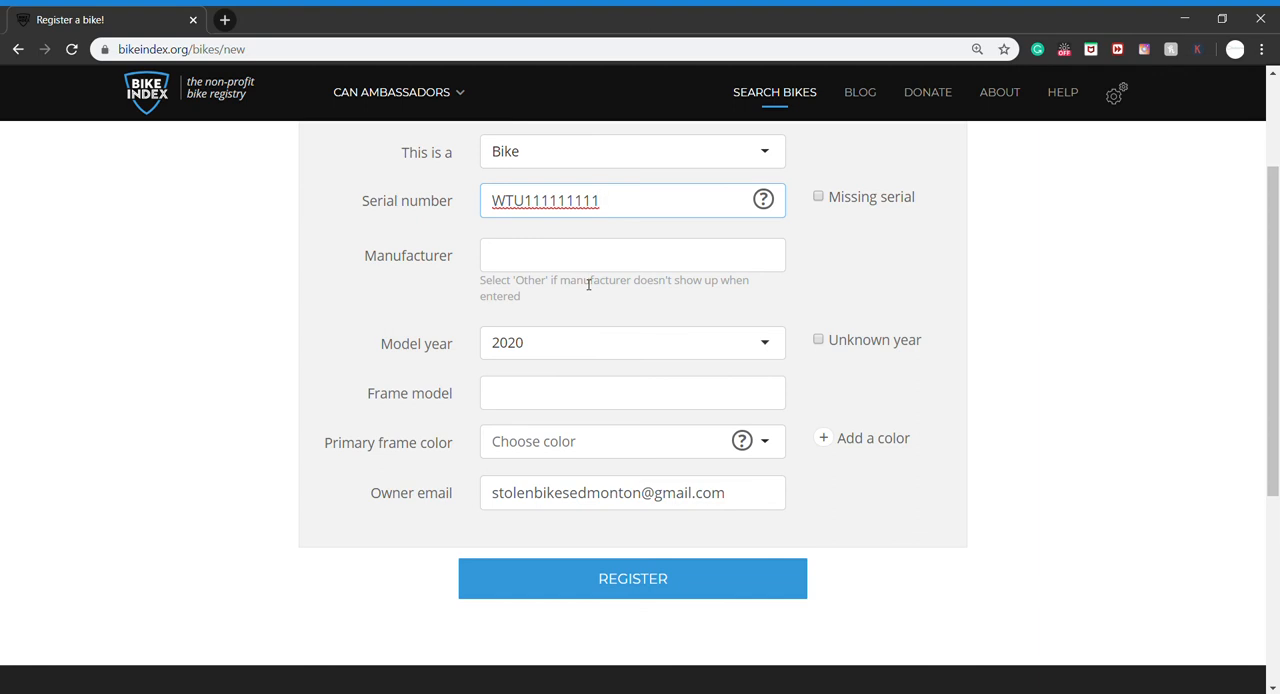
# - Pick Trek as manufacturer, choose 2018 model year, and enter frame model FARLEY 7
pyautogui.click(632, 255)
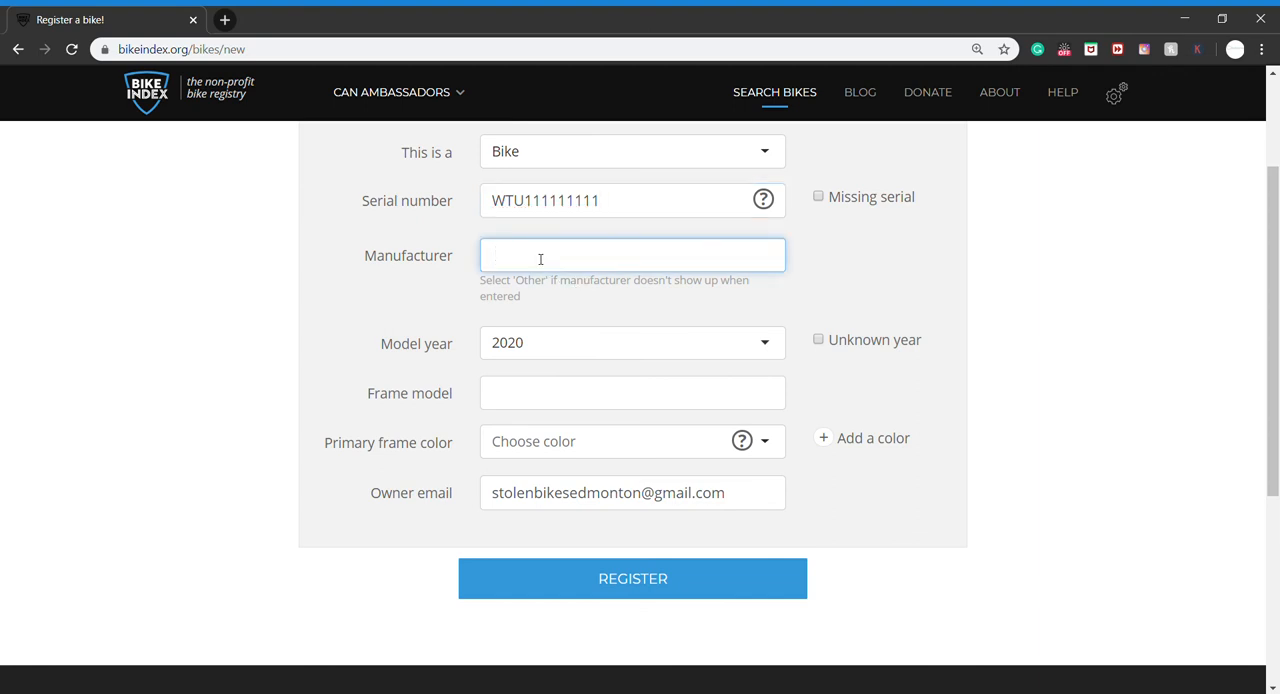
pyautogui.write('TREK')
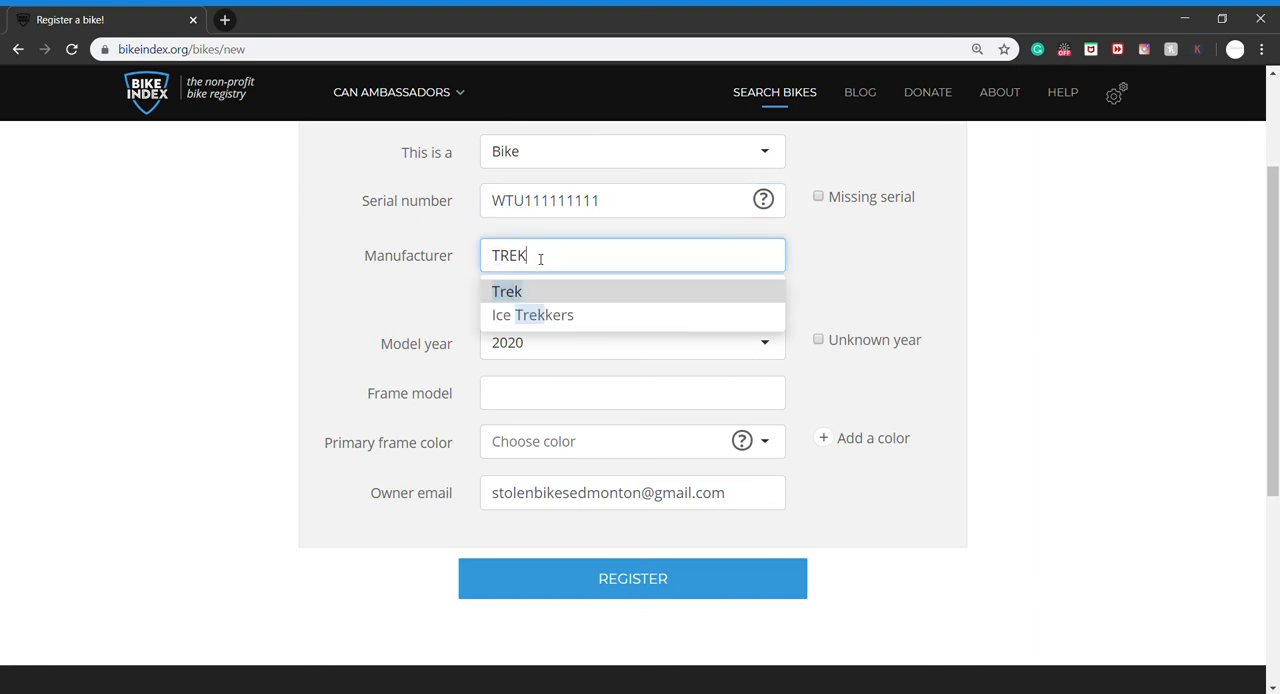
pyautogui.moveTo(550, 300)
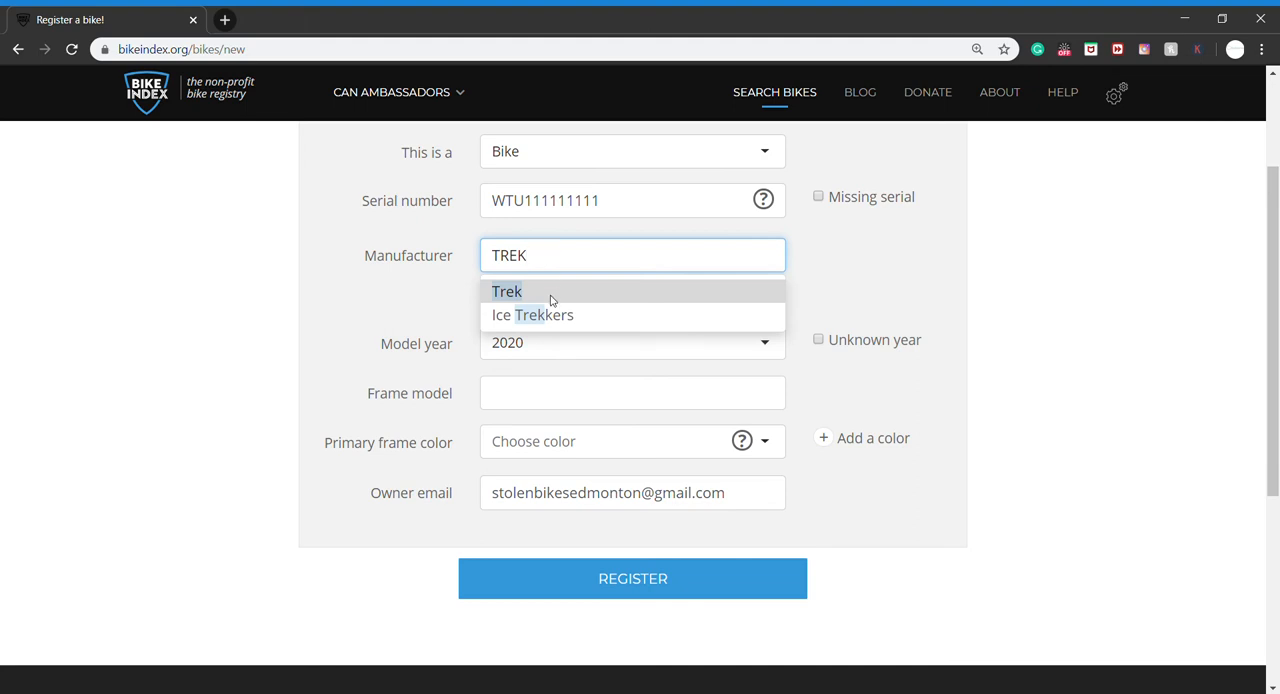
pyautogui.click(507, 291)
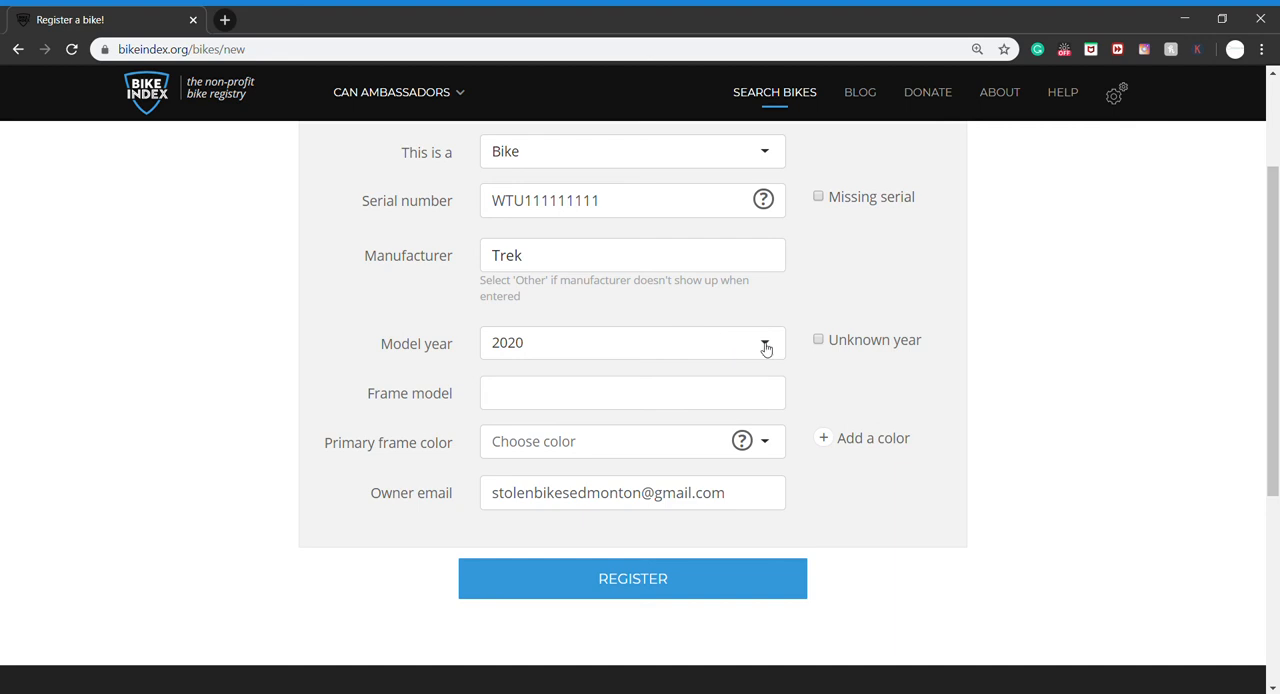
pyautogui.click(632, 342)
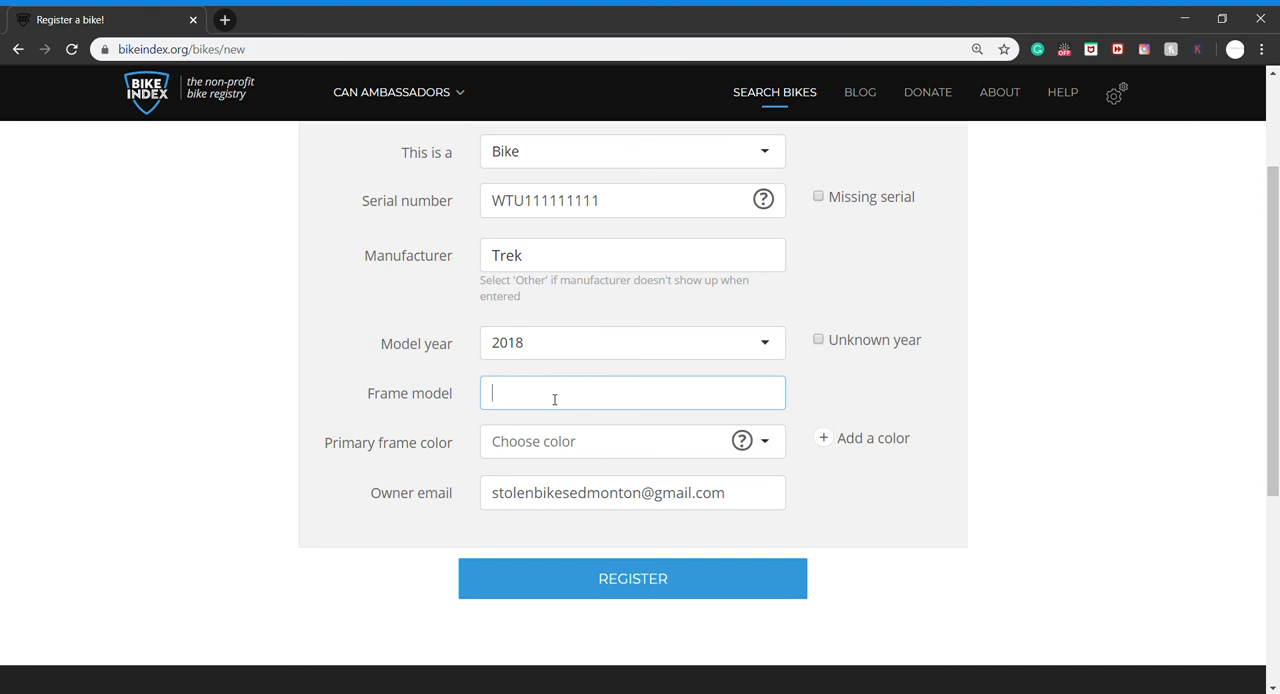
pyautogui.write('FARLEY 7')
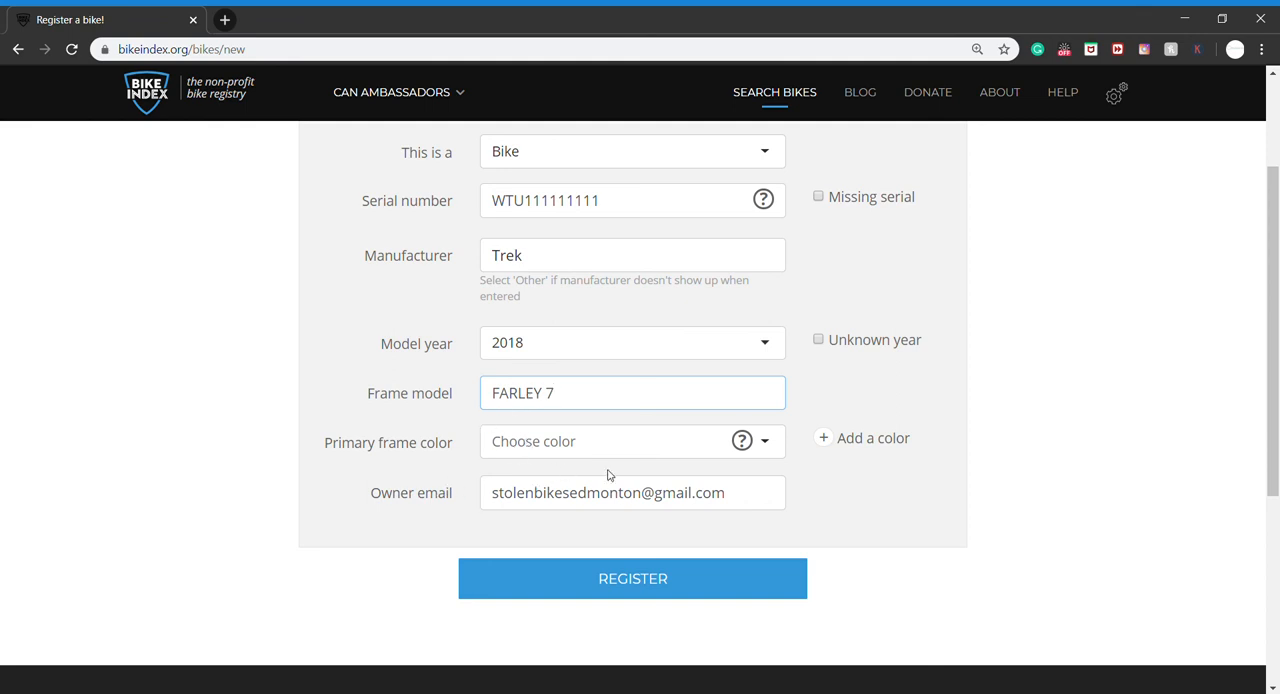
# - Select Black for the primary frame colour and Blue for the secondary
pyautogui.click(610, 441)
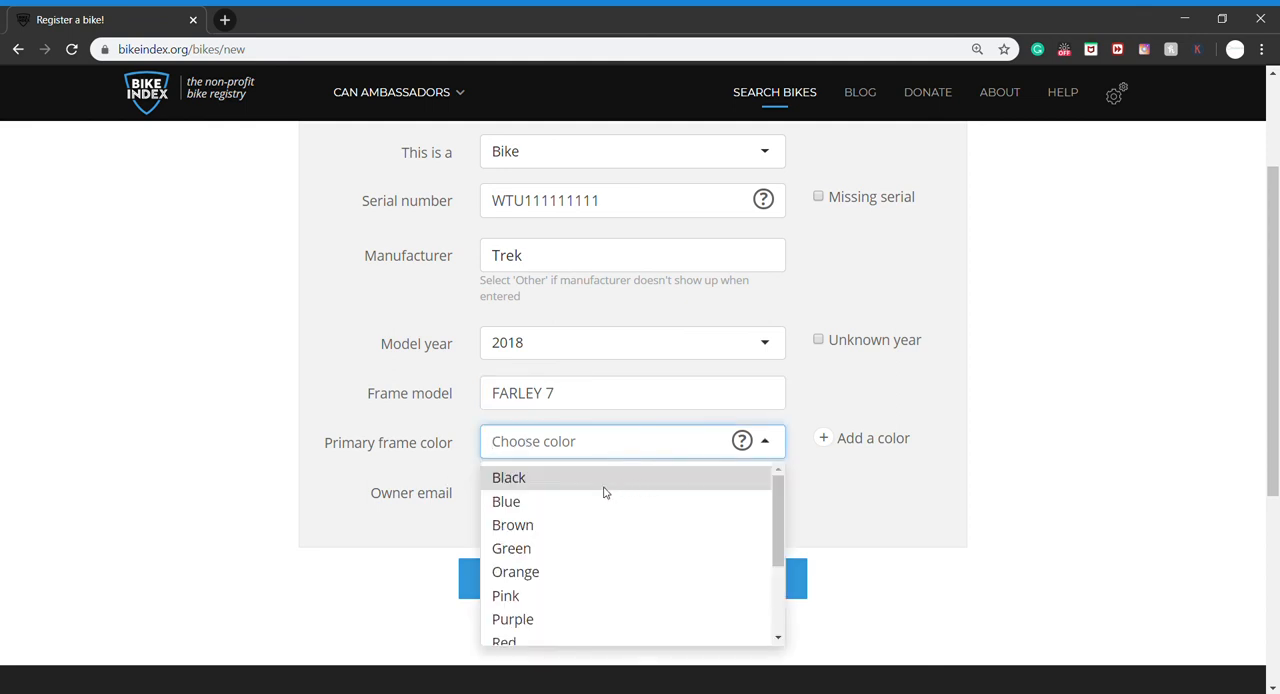
pyautogui.click(508, 477)
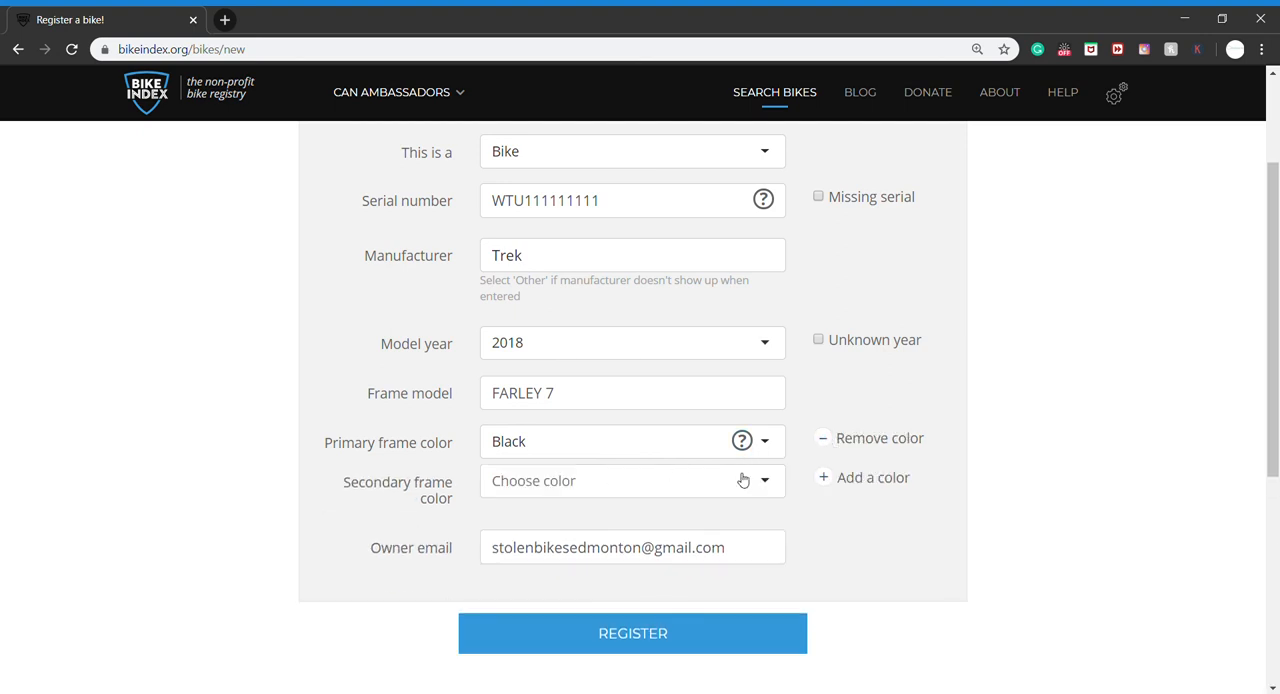
pyautogui.click(632, 480)
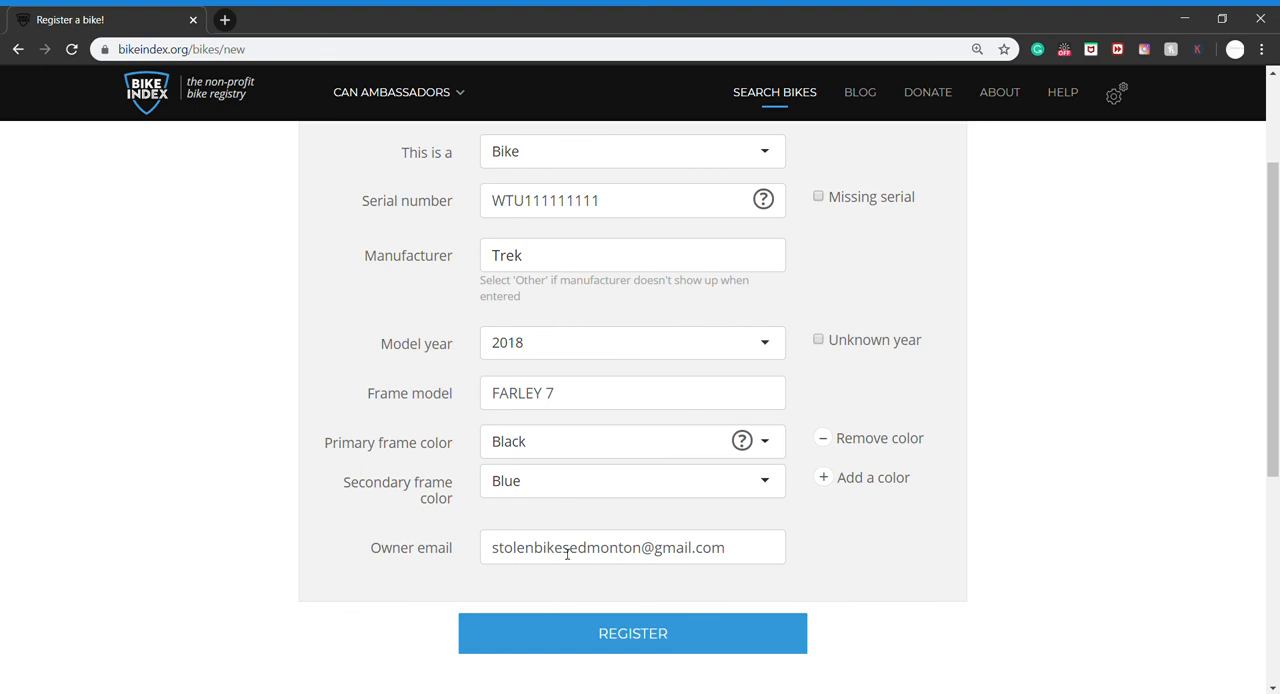
pyautogui.moveTo(856, 581)
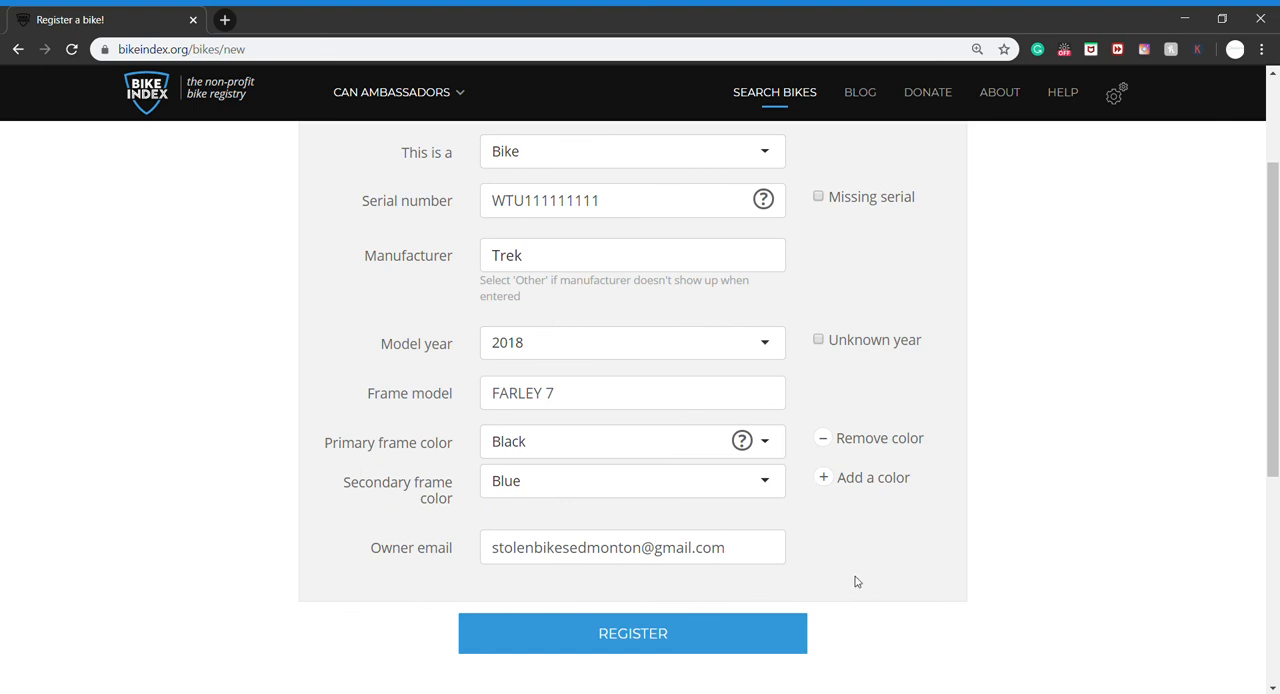
pyautogui.moveTo(880, 581)
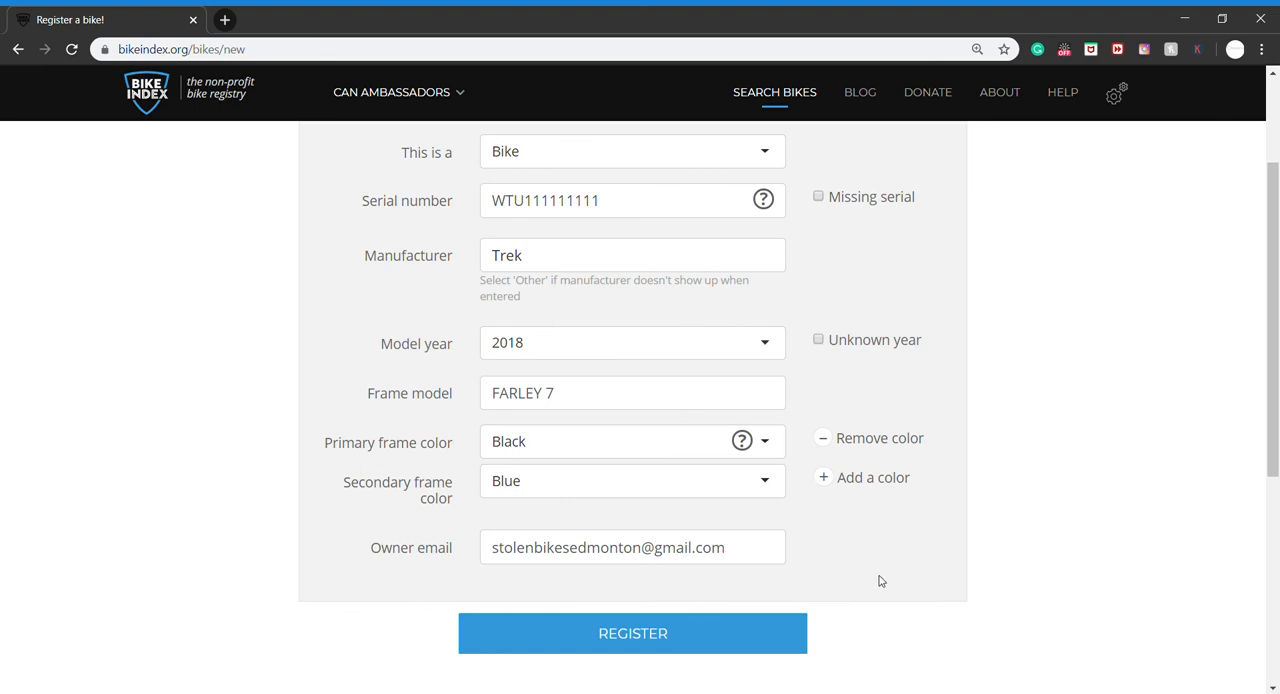
pyautogui.moveTo(897, 584)
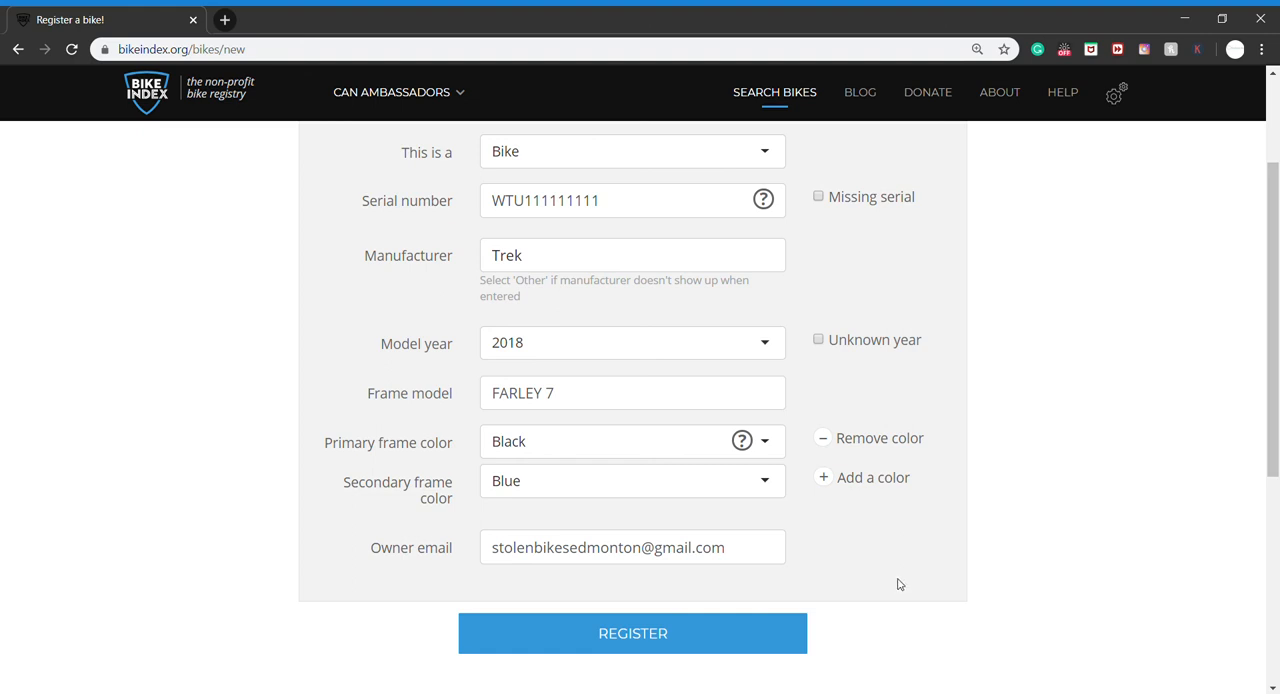
pyautogui.moveTo(1117, 622)
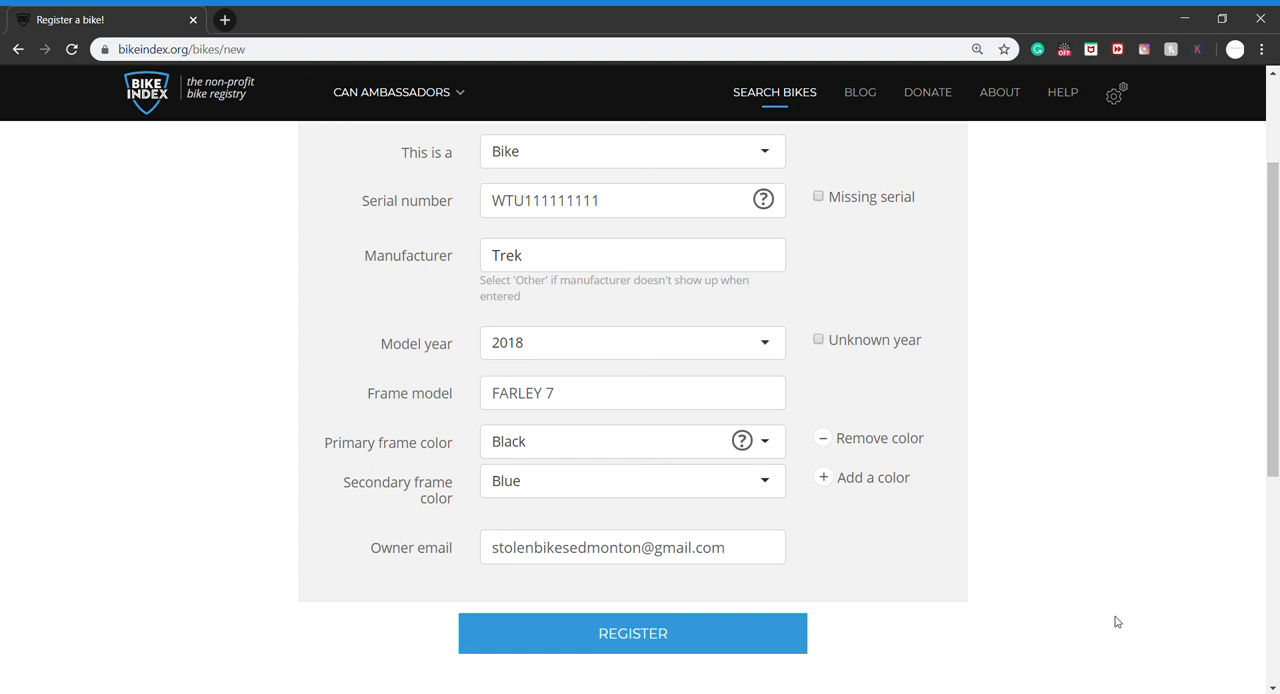